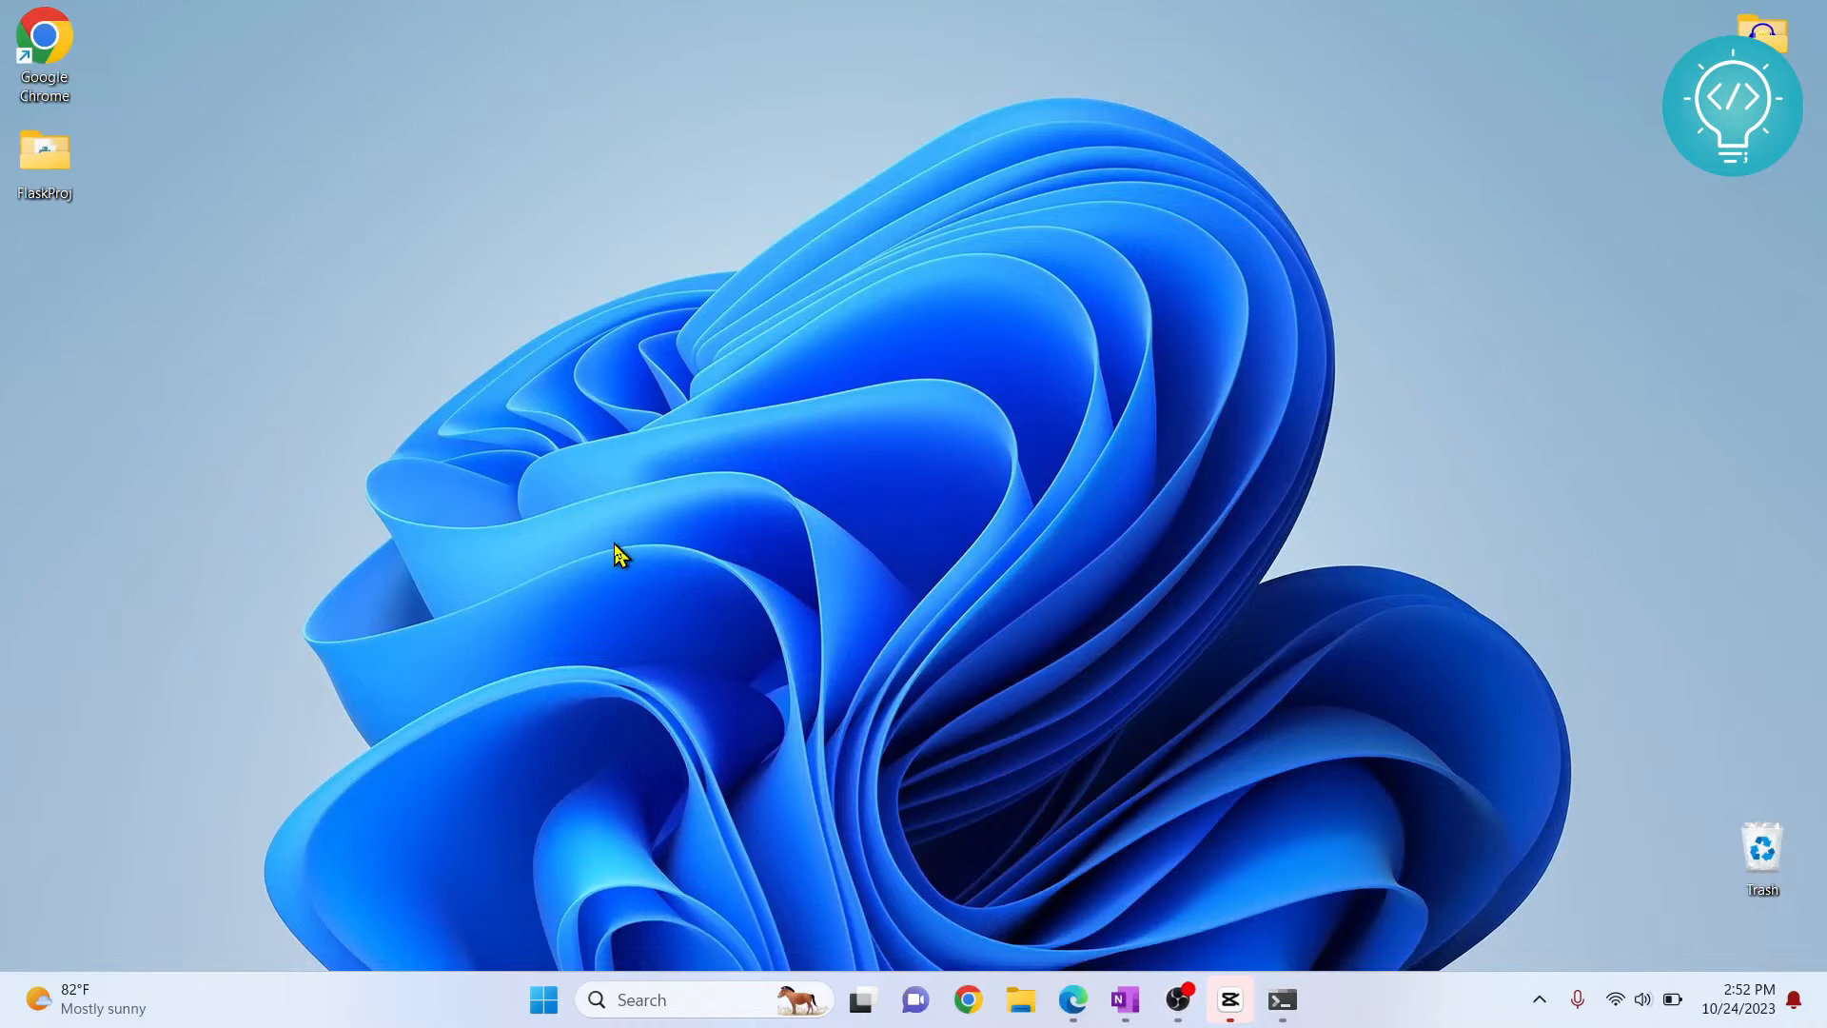
mouse_move(1043, 944)
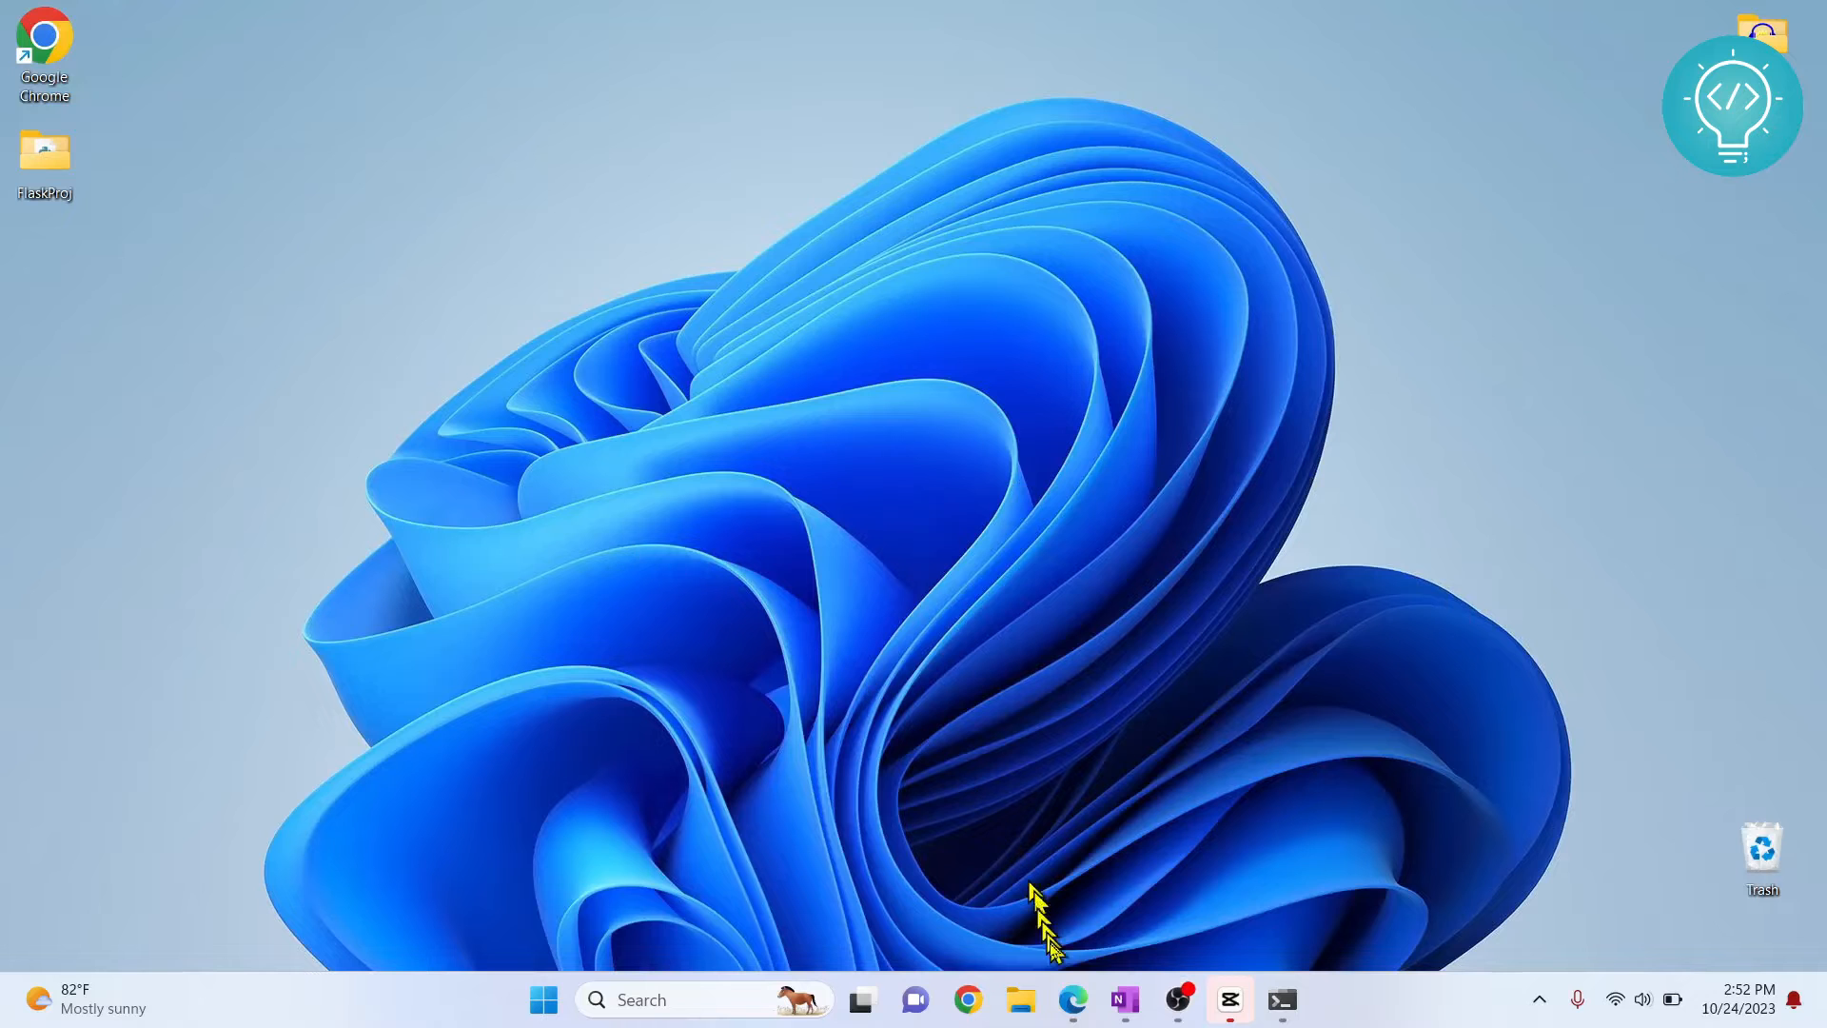
Launch Microsoft Edge from the taskbar to reach pytorch.org
left_click(1071, 999)
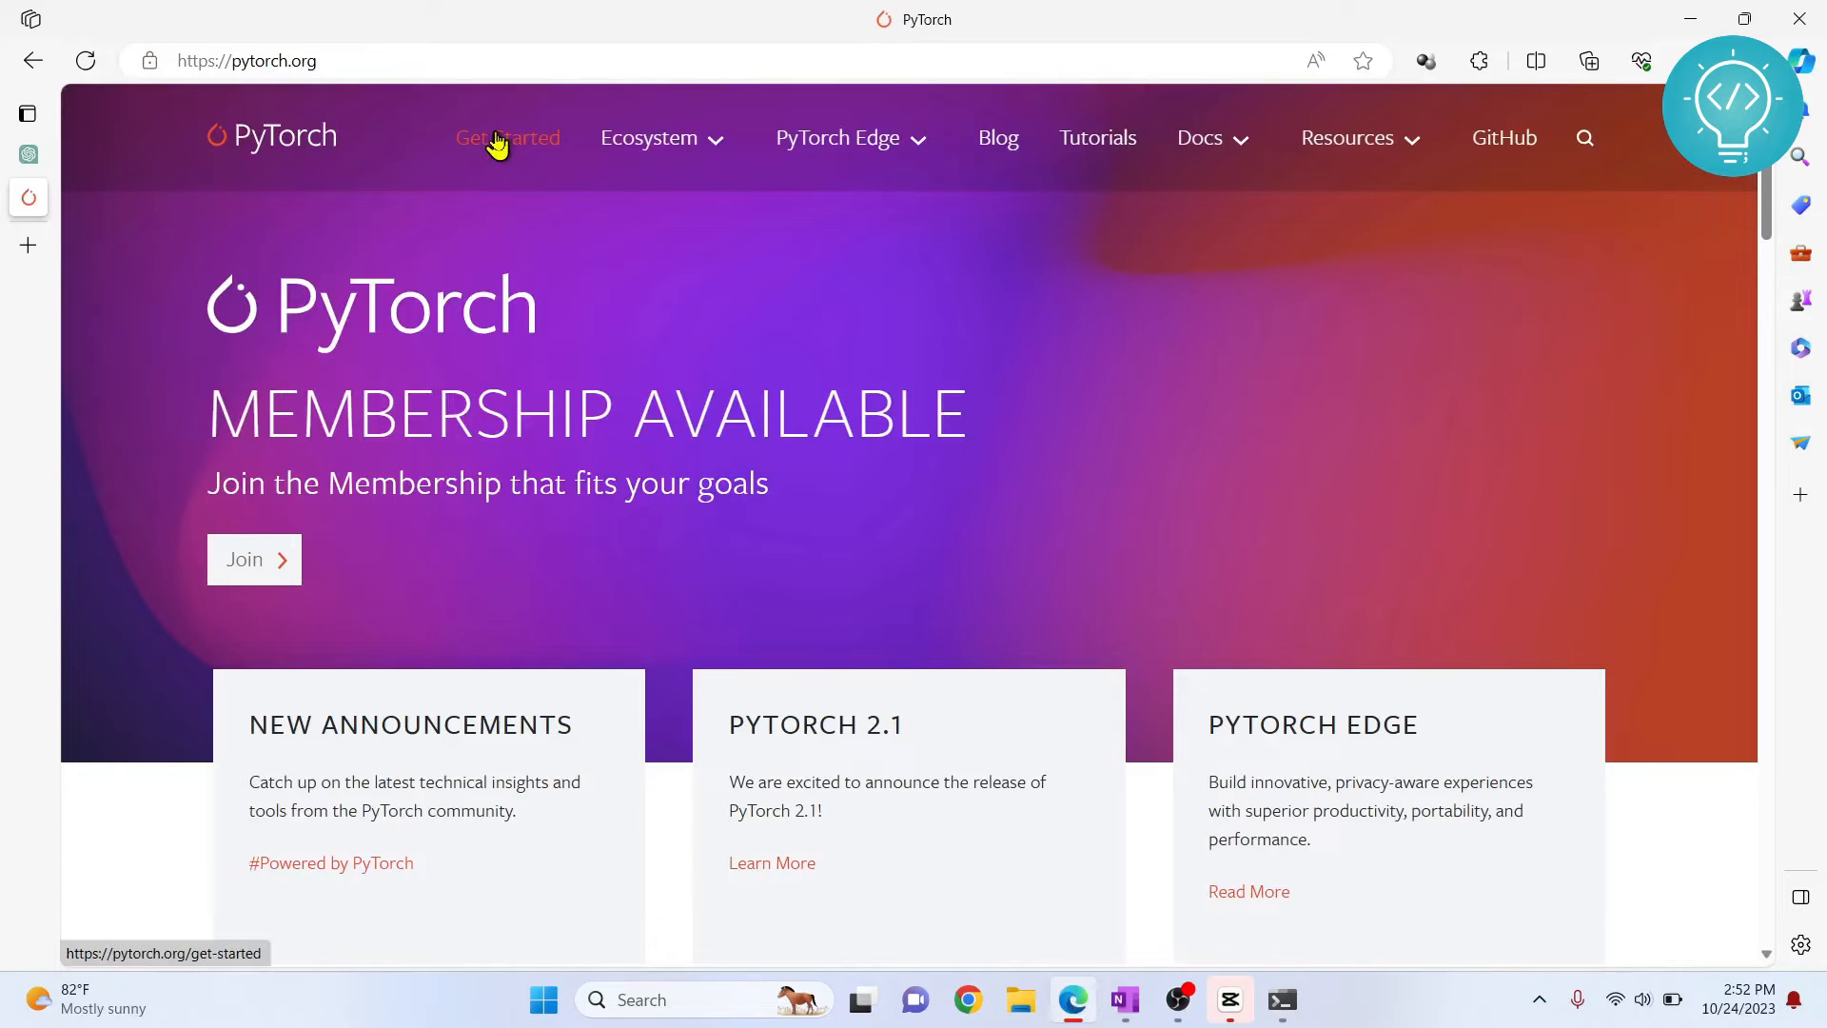
On Start Locally, pick Conda and CPU, then select the conda install command
left_click(508, 137)
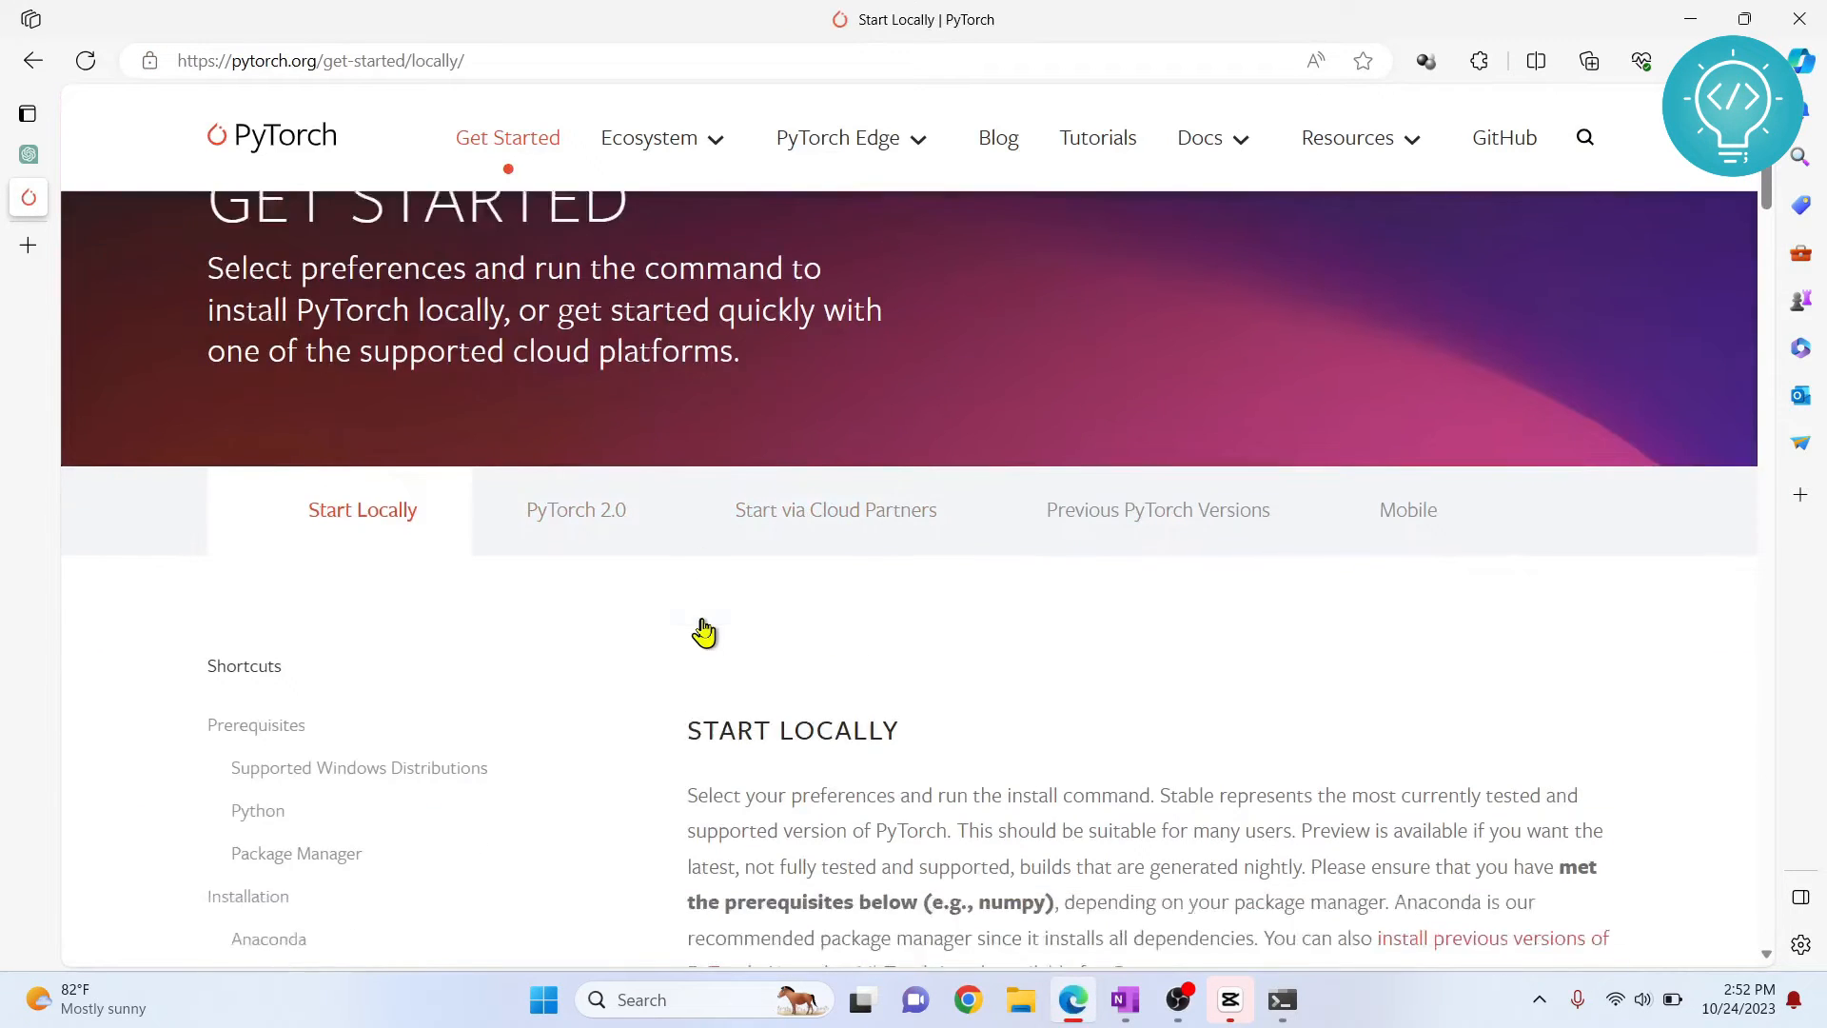
scroll("down", 3)
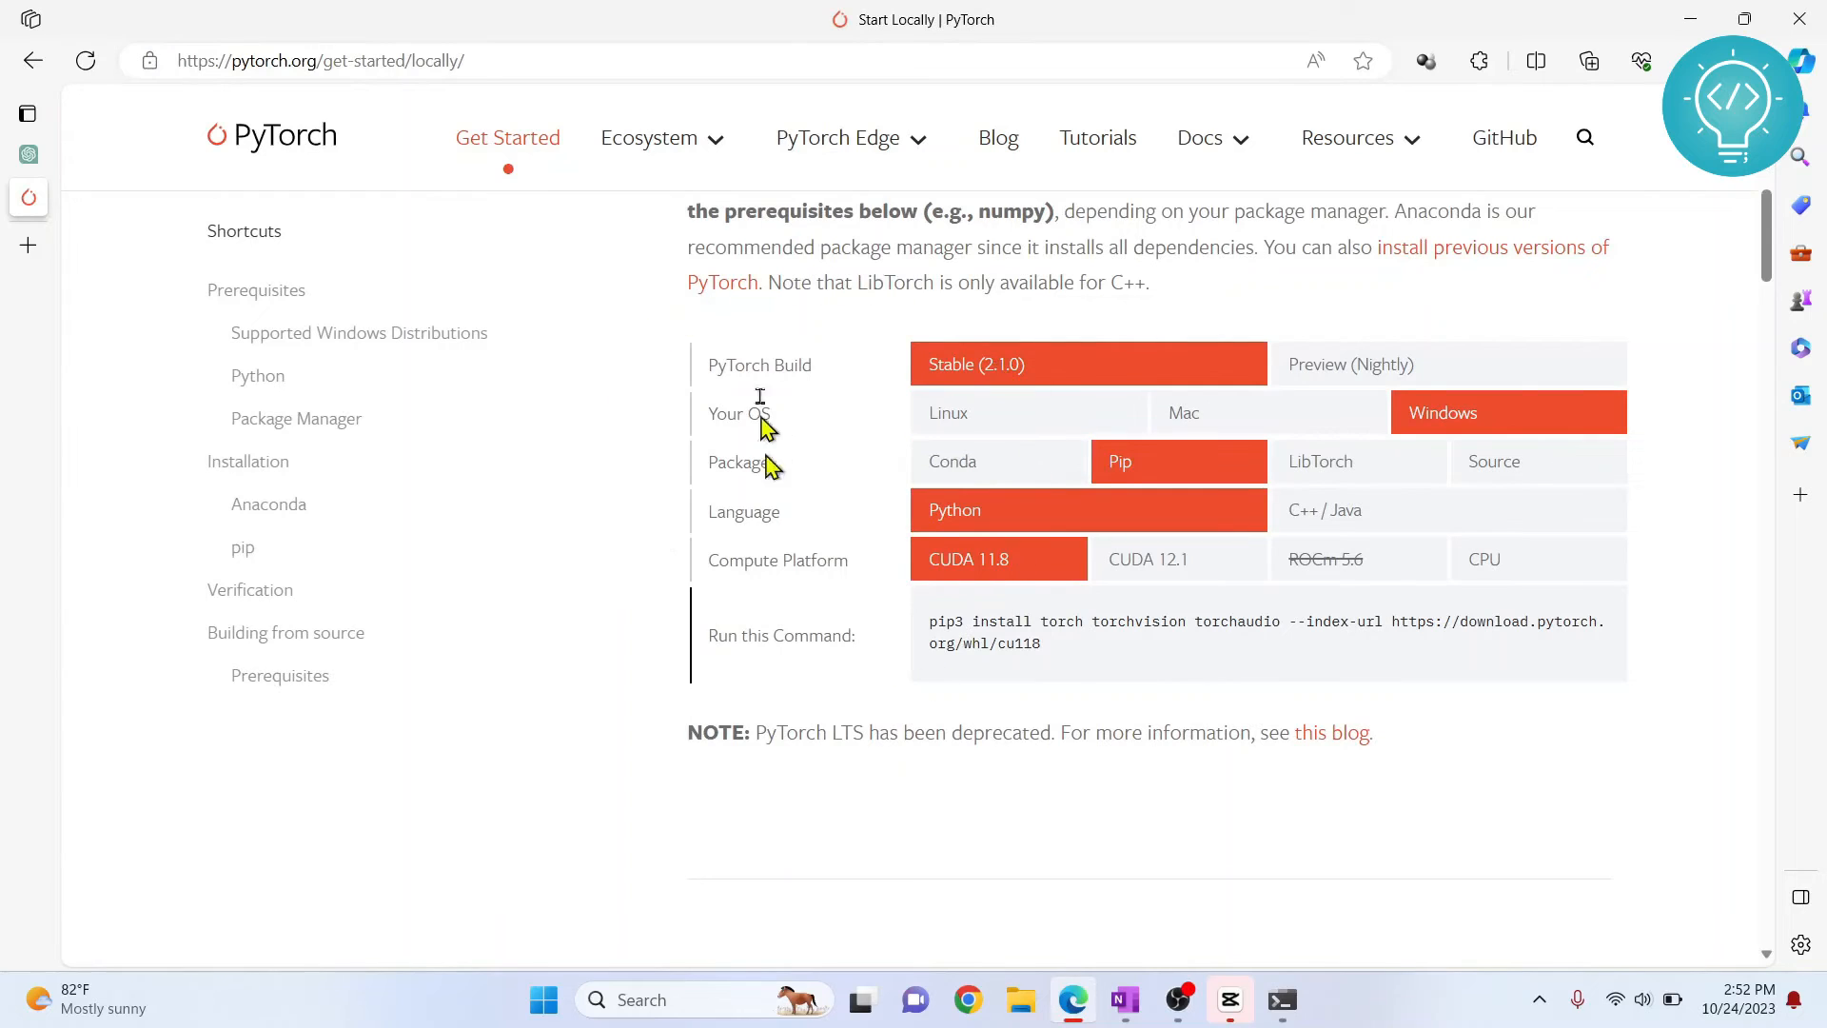
mouse_move(742, 373)
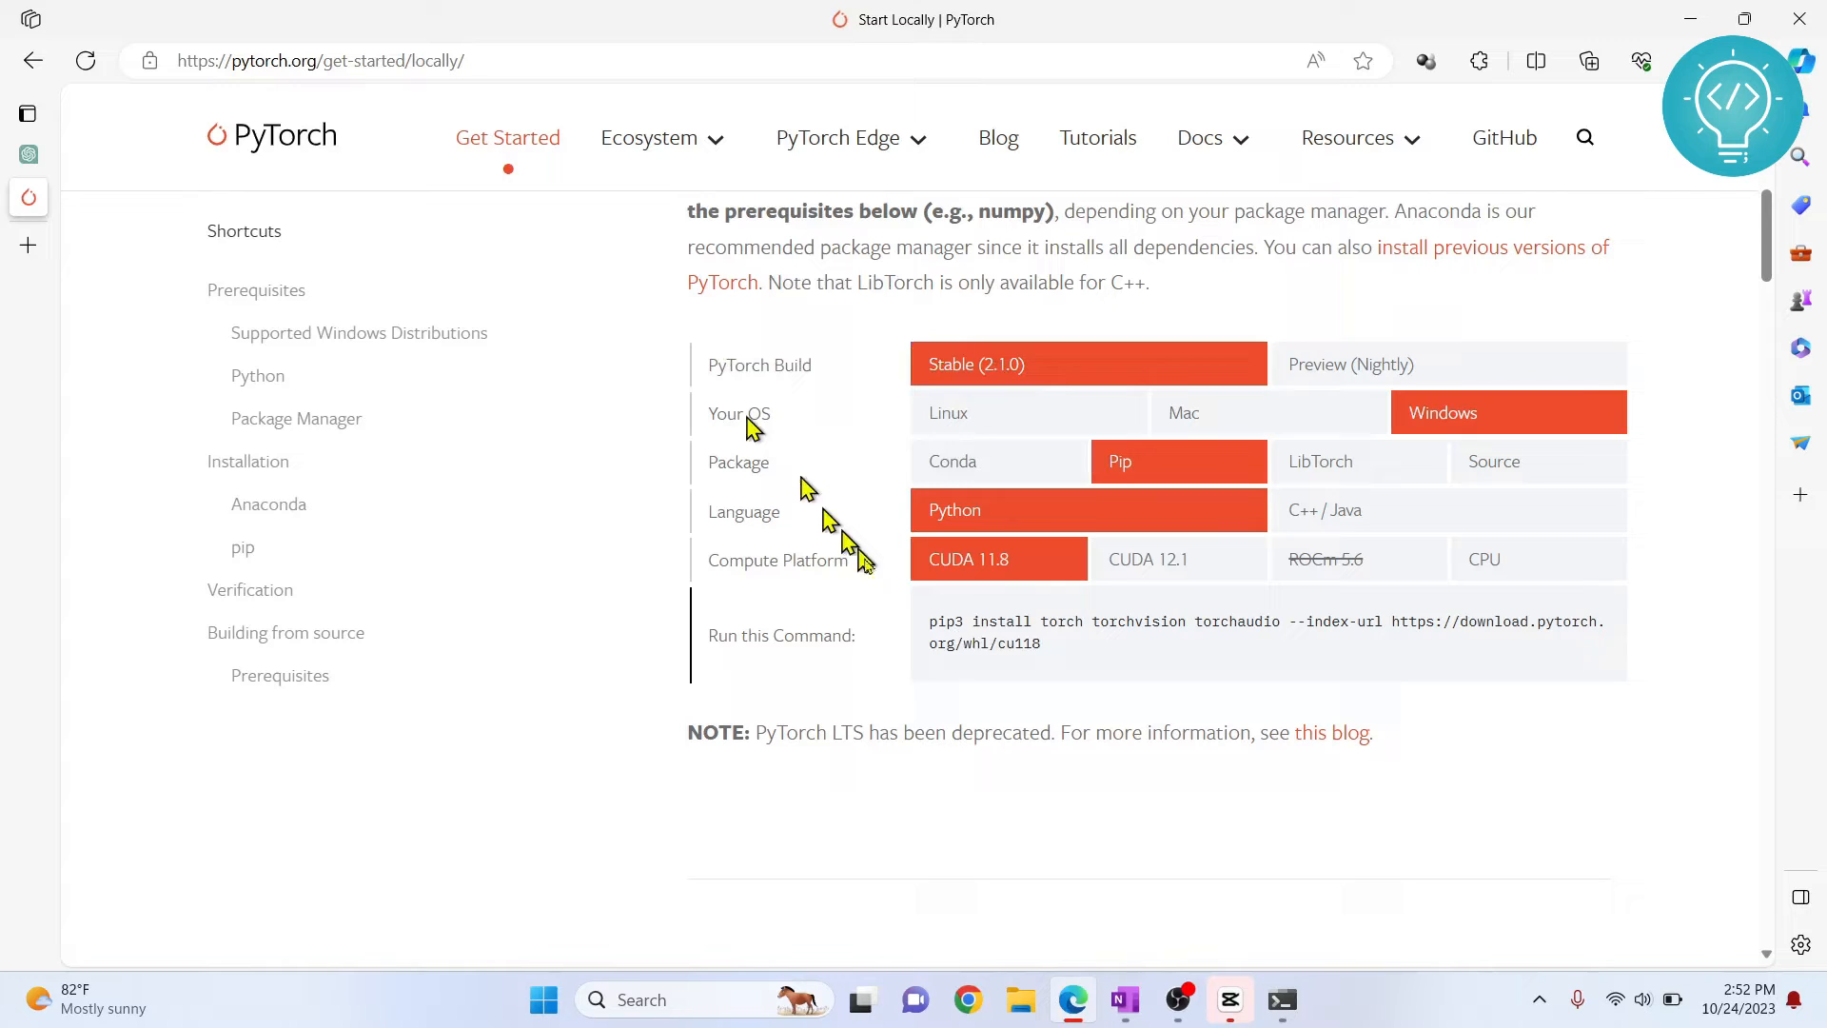
left_click_drag(929, 621, 1043, 642)
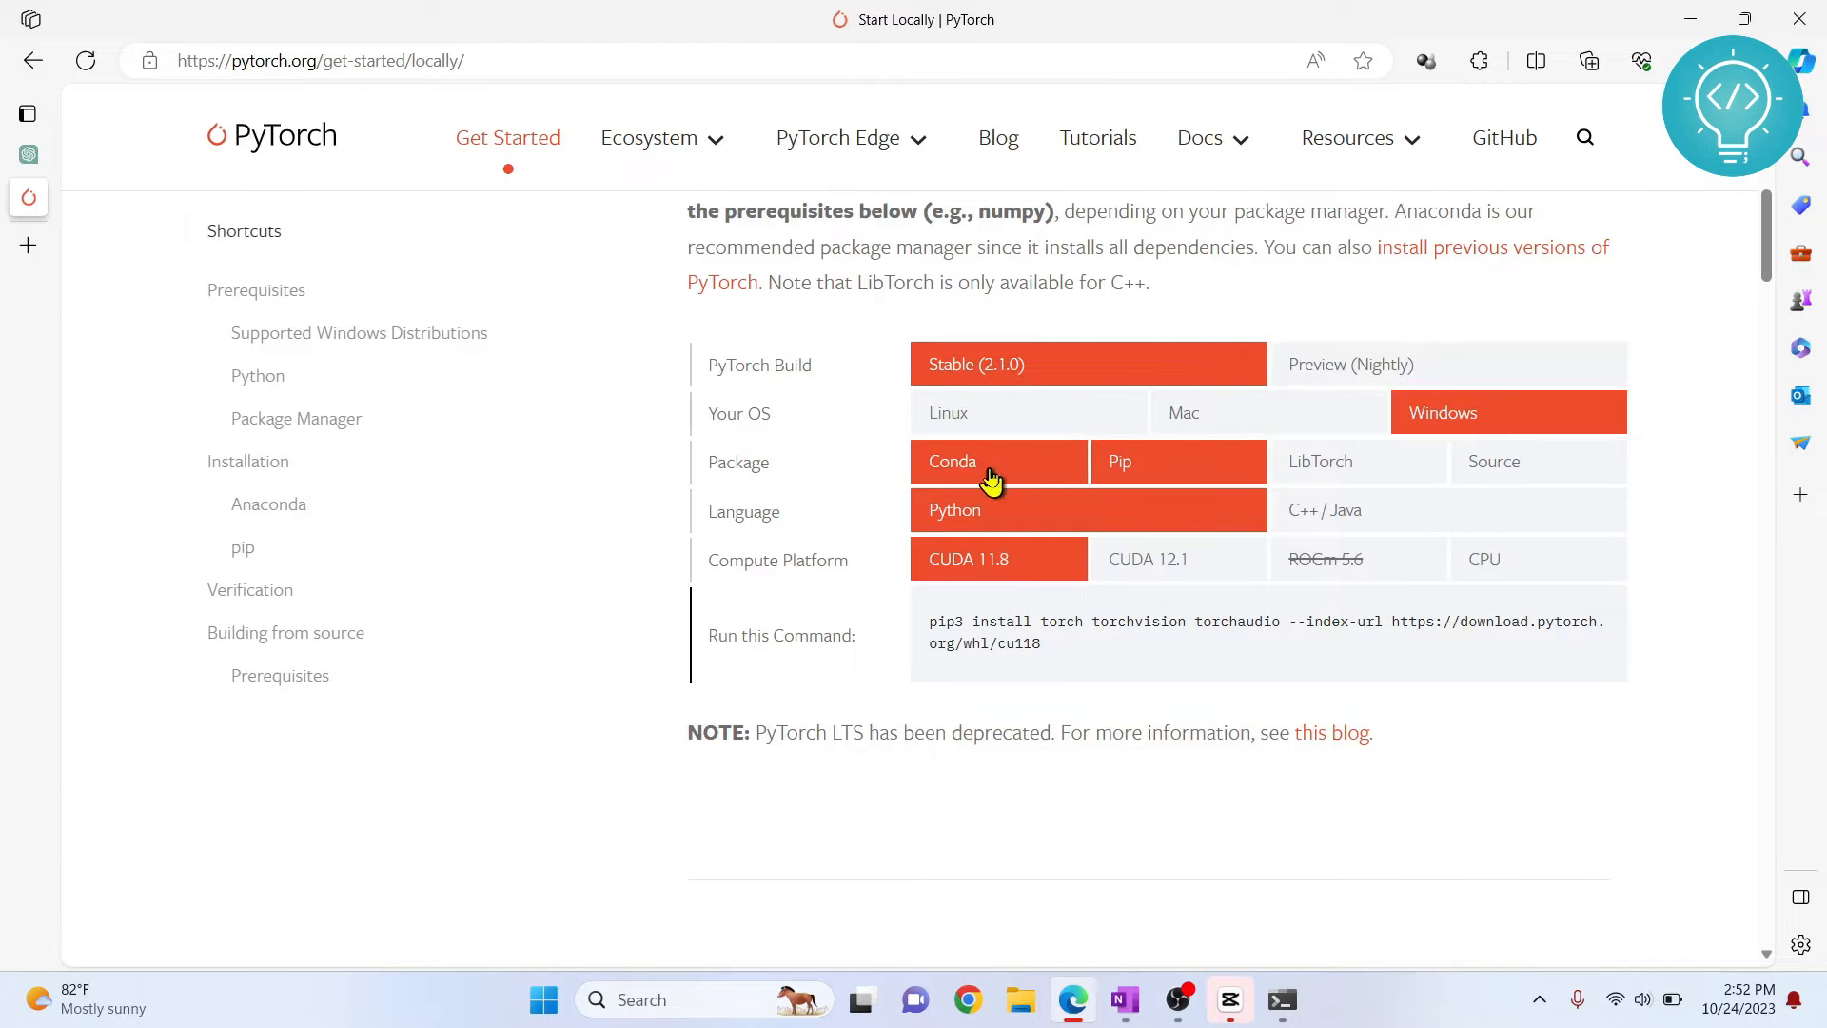
left_click(952, 462)
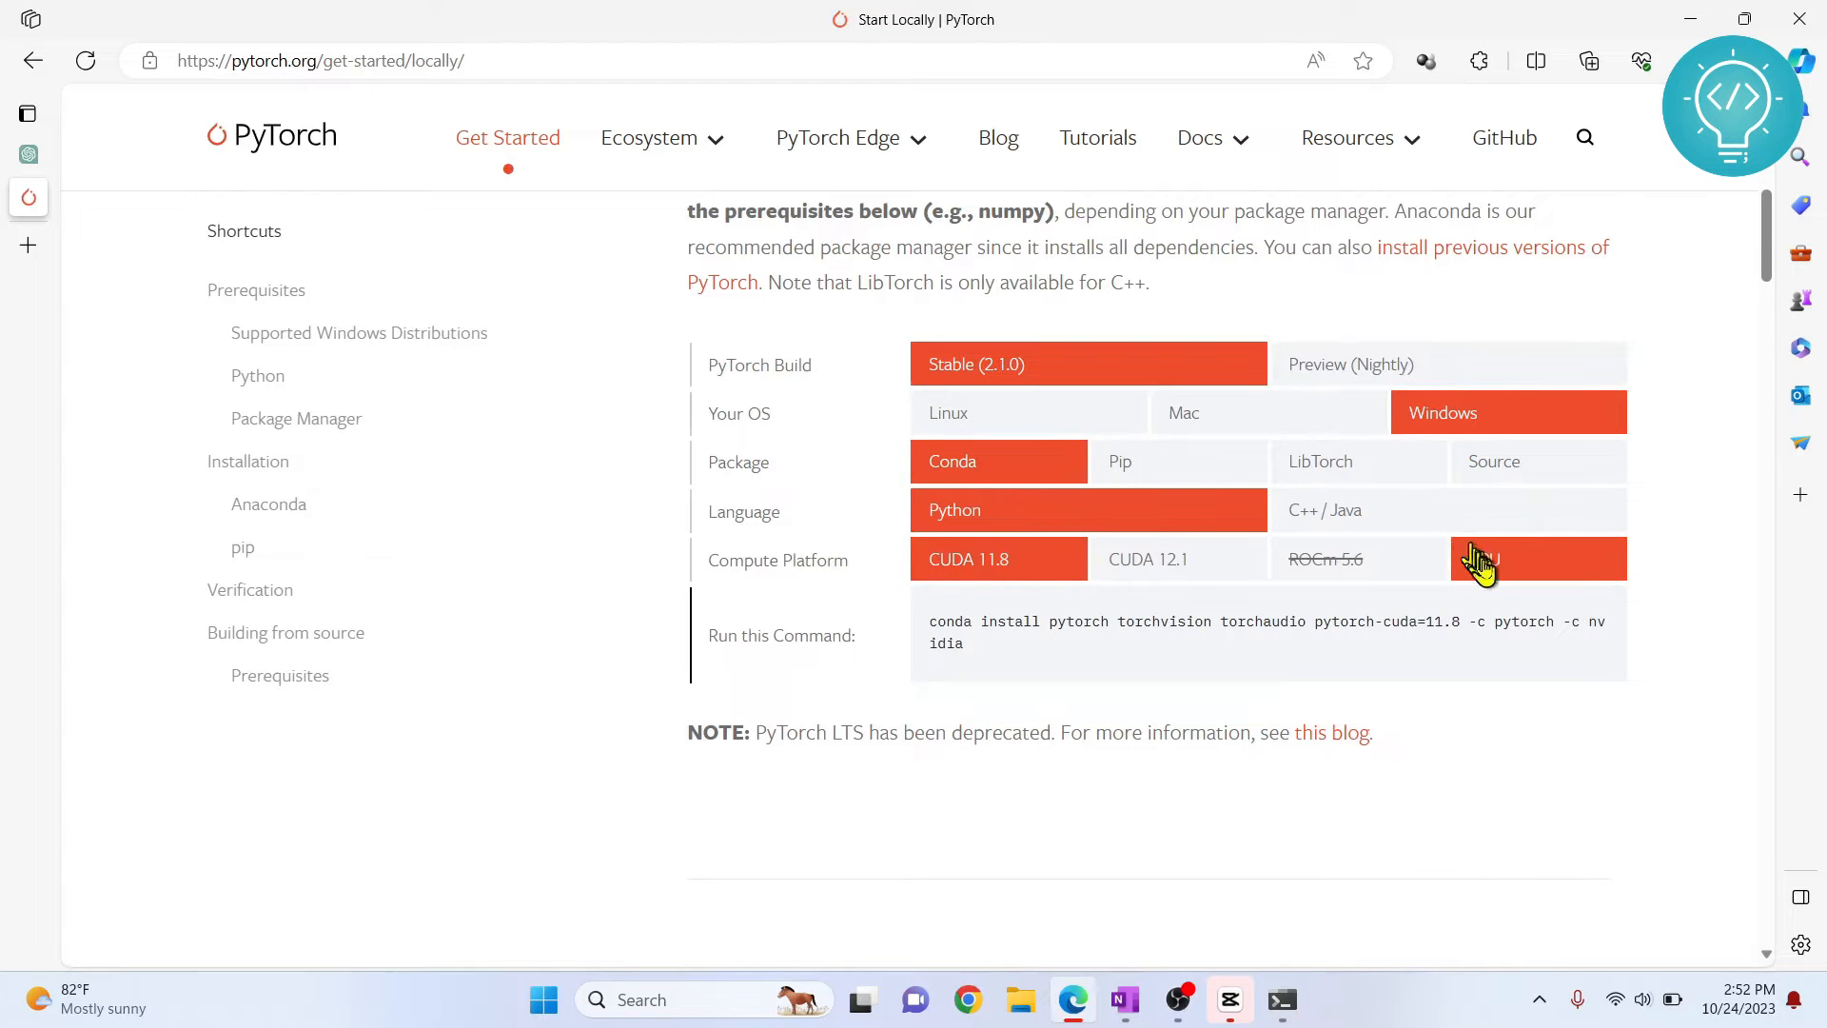
left_click(1537, 559)
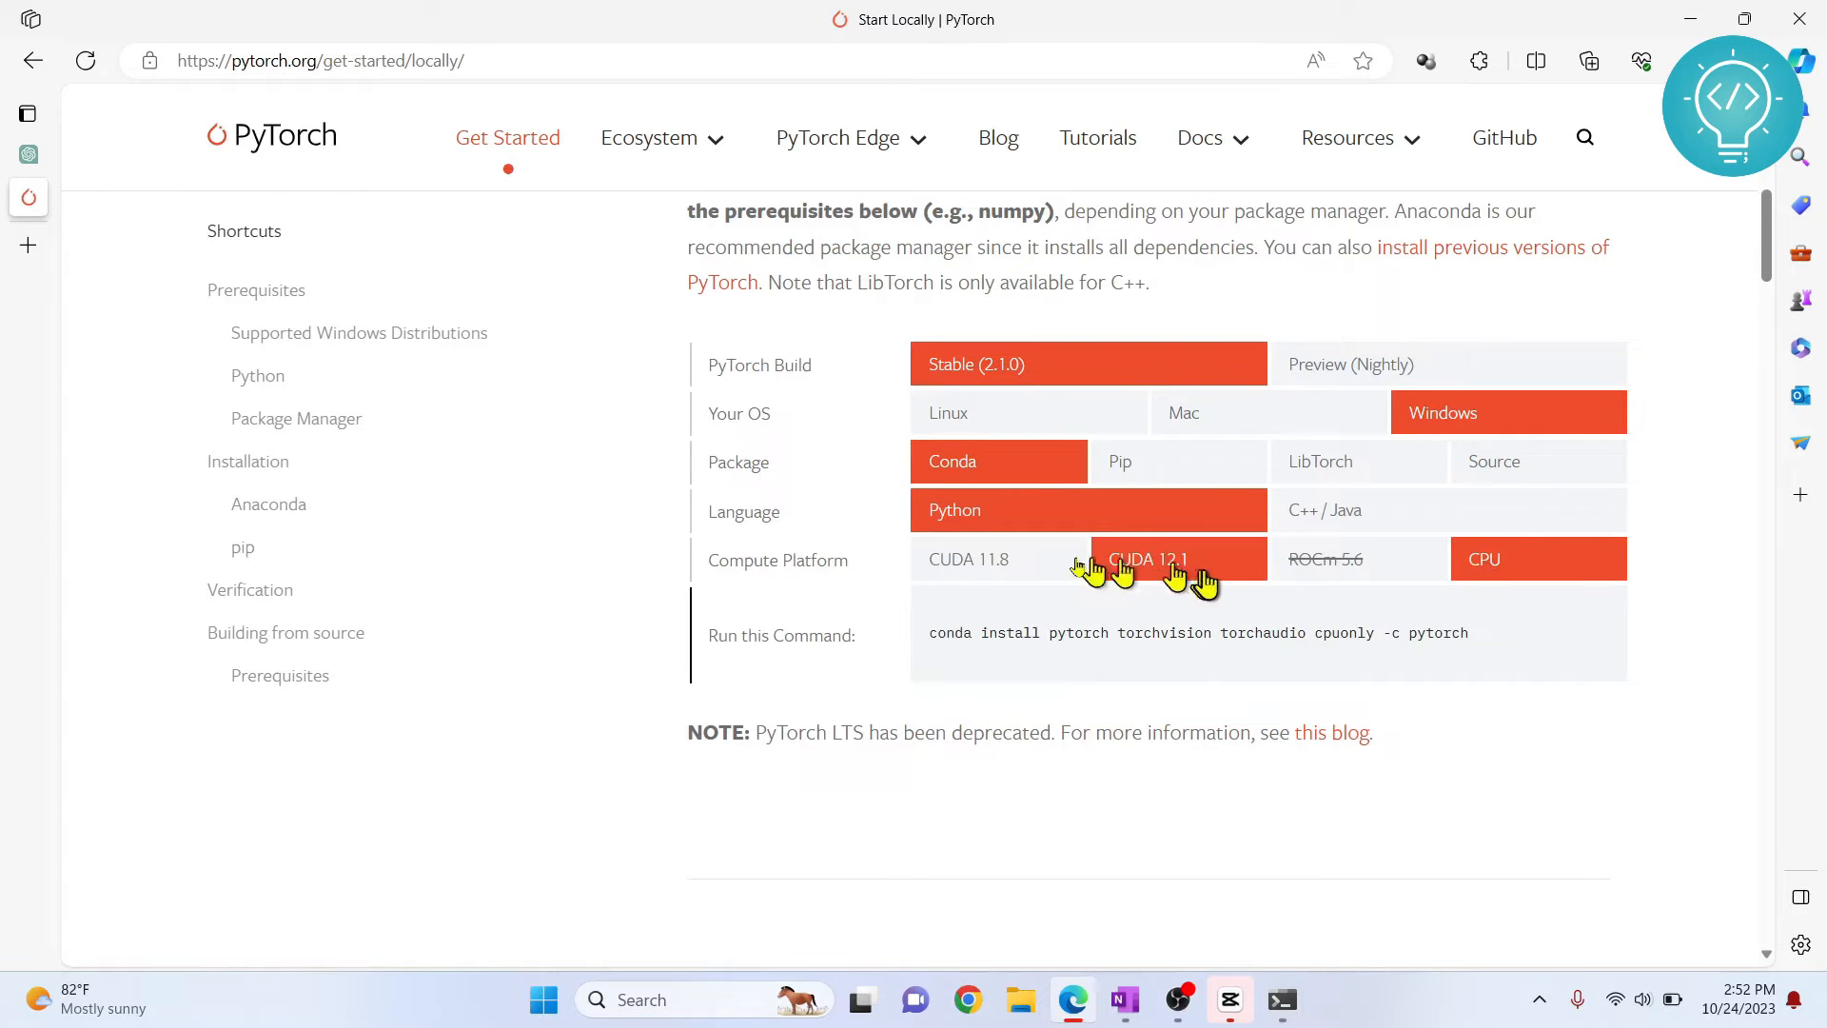
left_click(1537, 559)
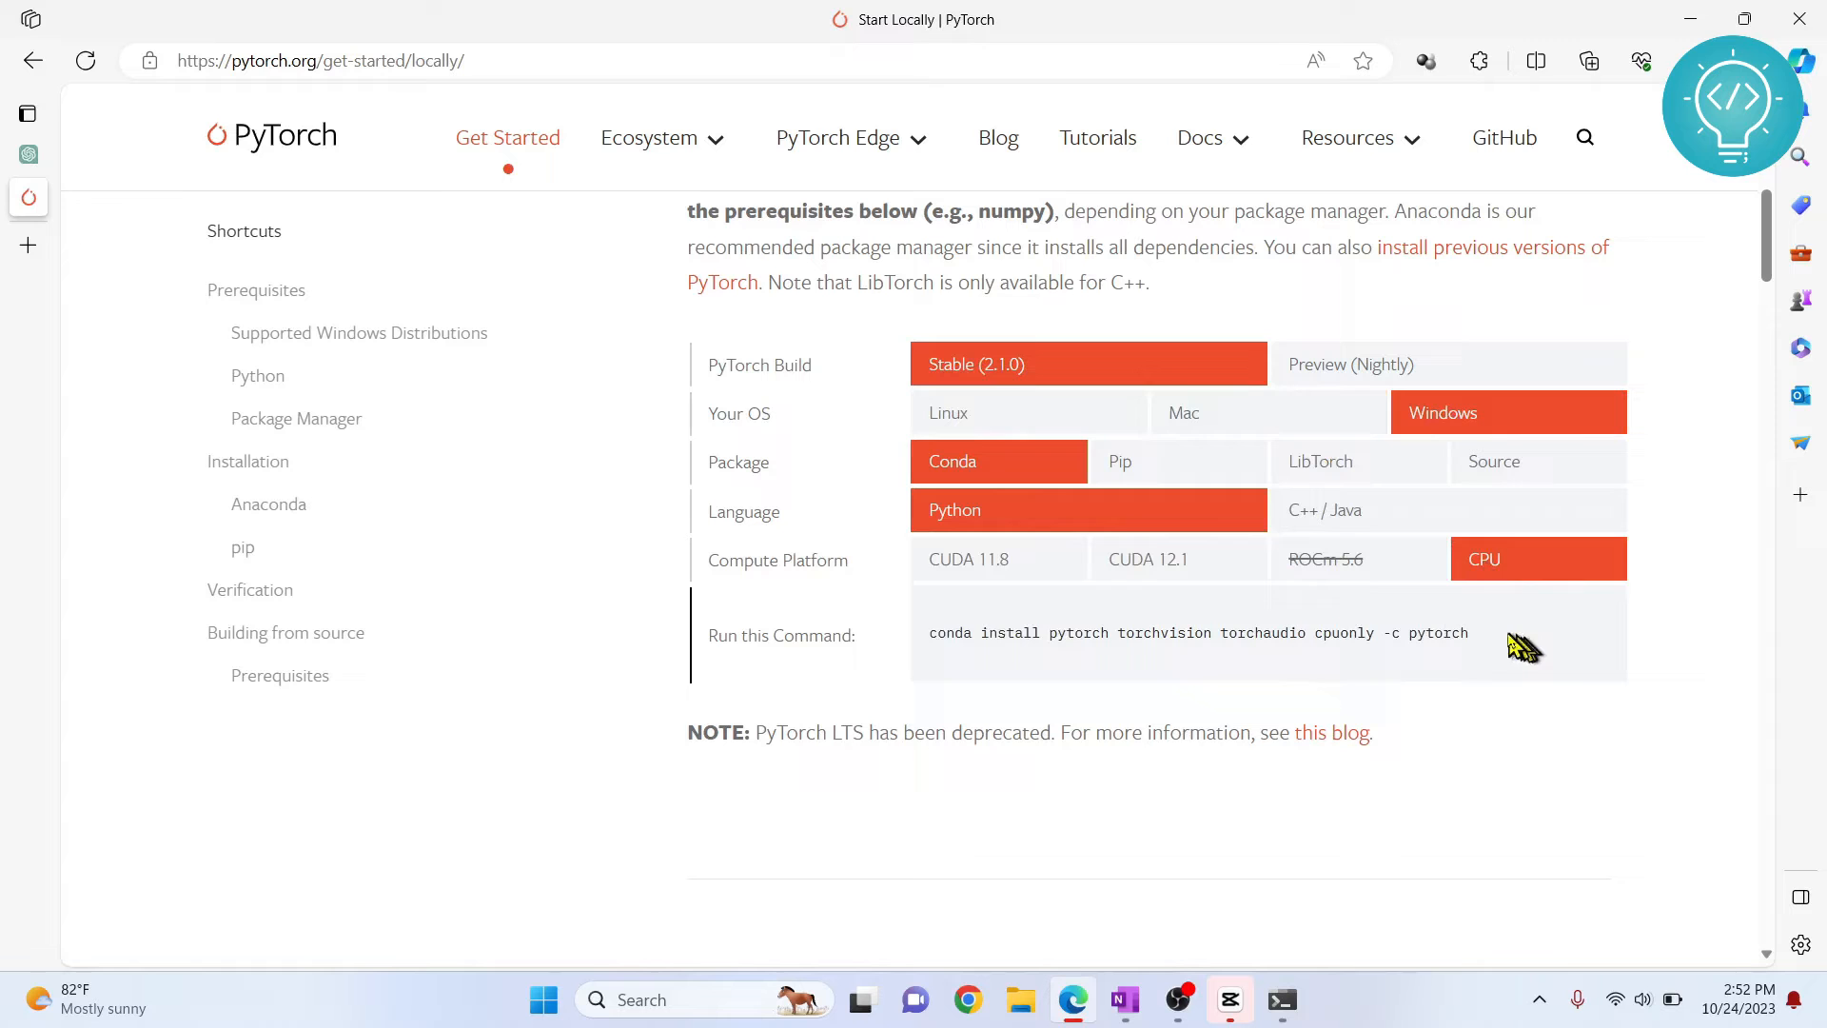
left_click_drag(1469, 633, 933, 633)
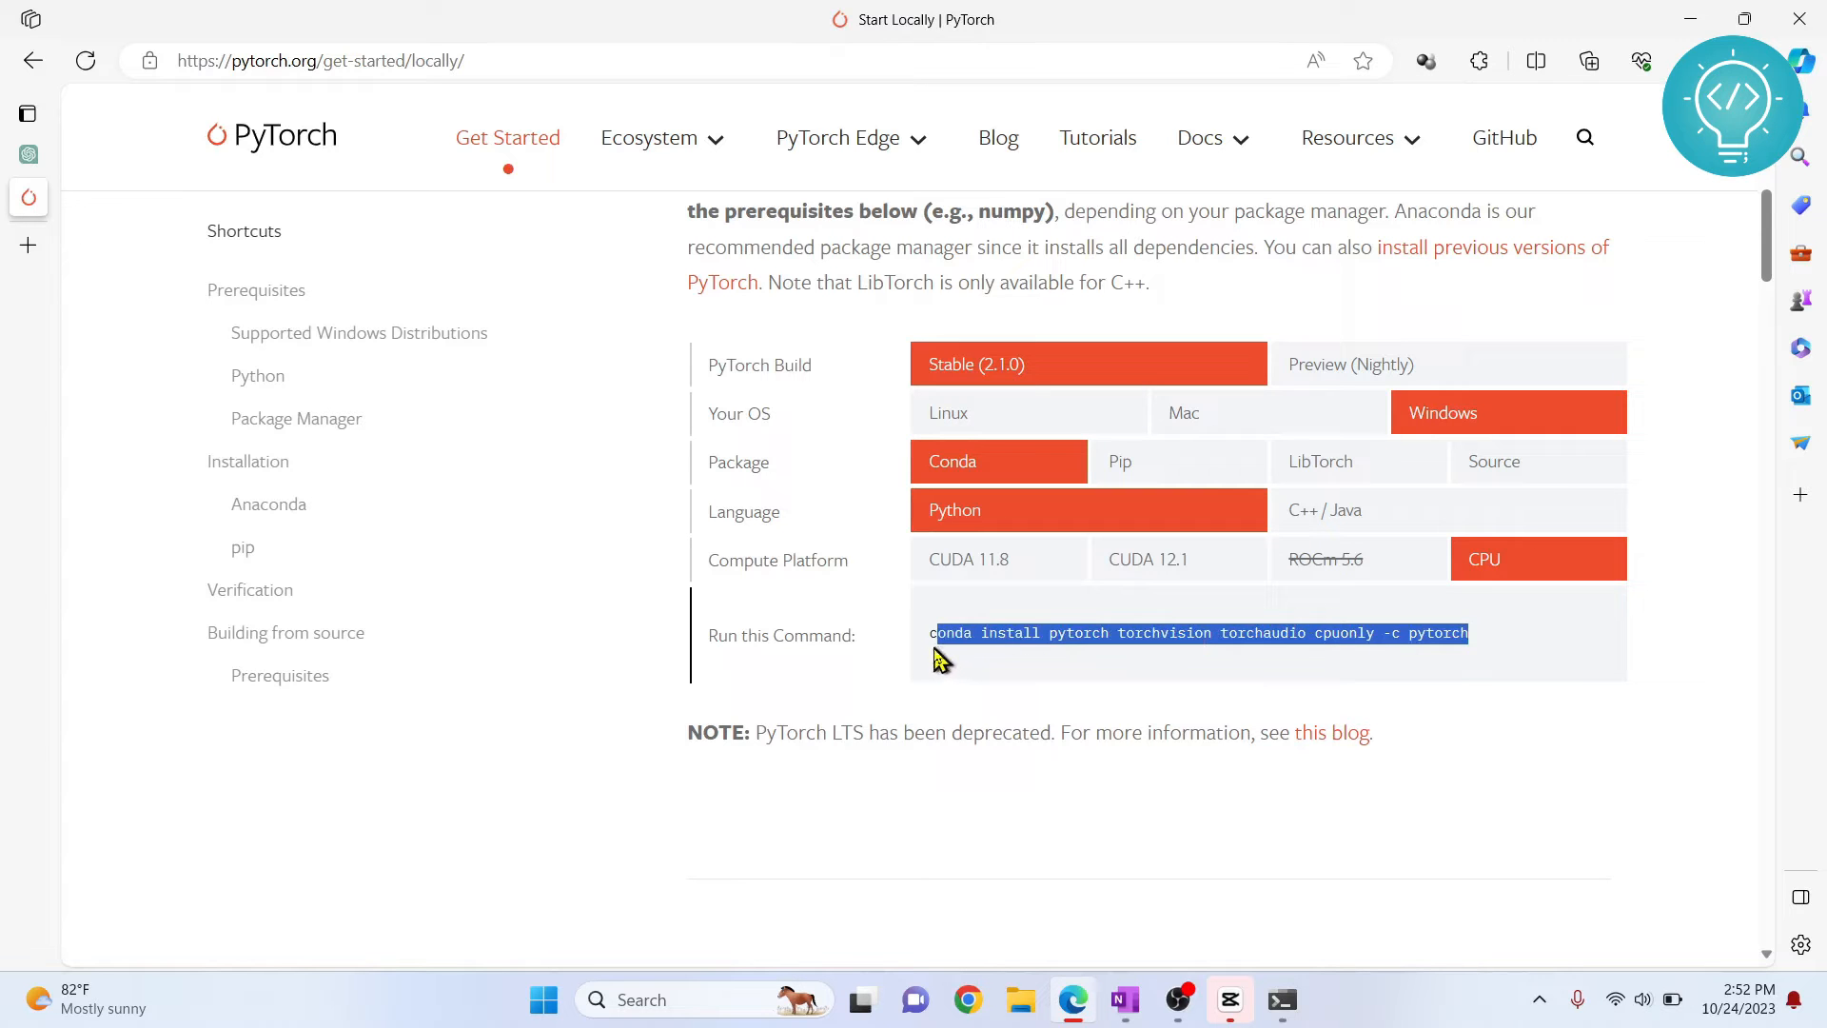
Search the Start menu for 'anaconda prompt' and launch Anaconda Prompt
left_click(541, 1000)
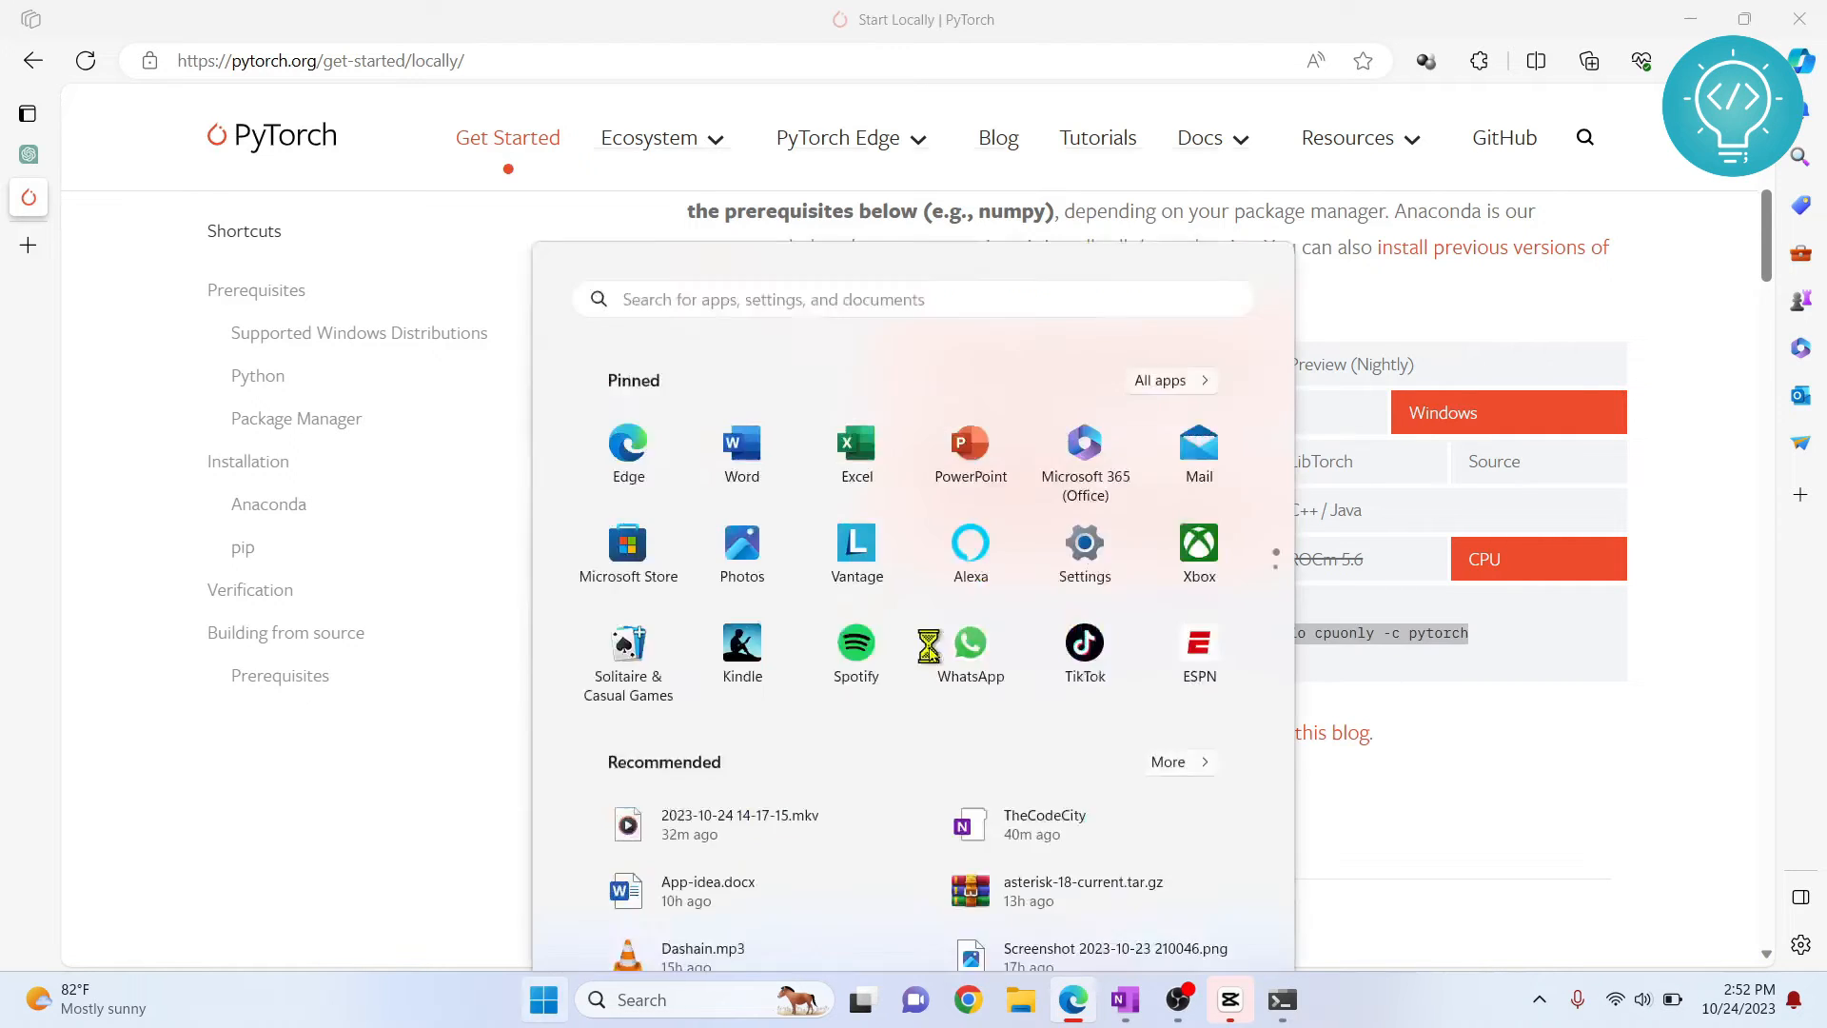
type("ana")
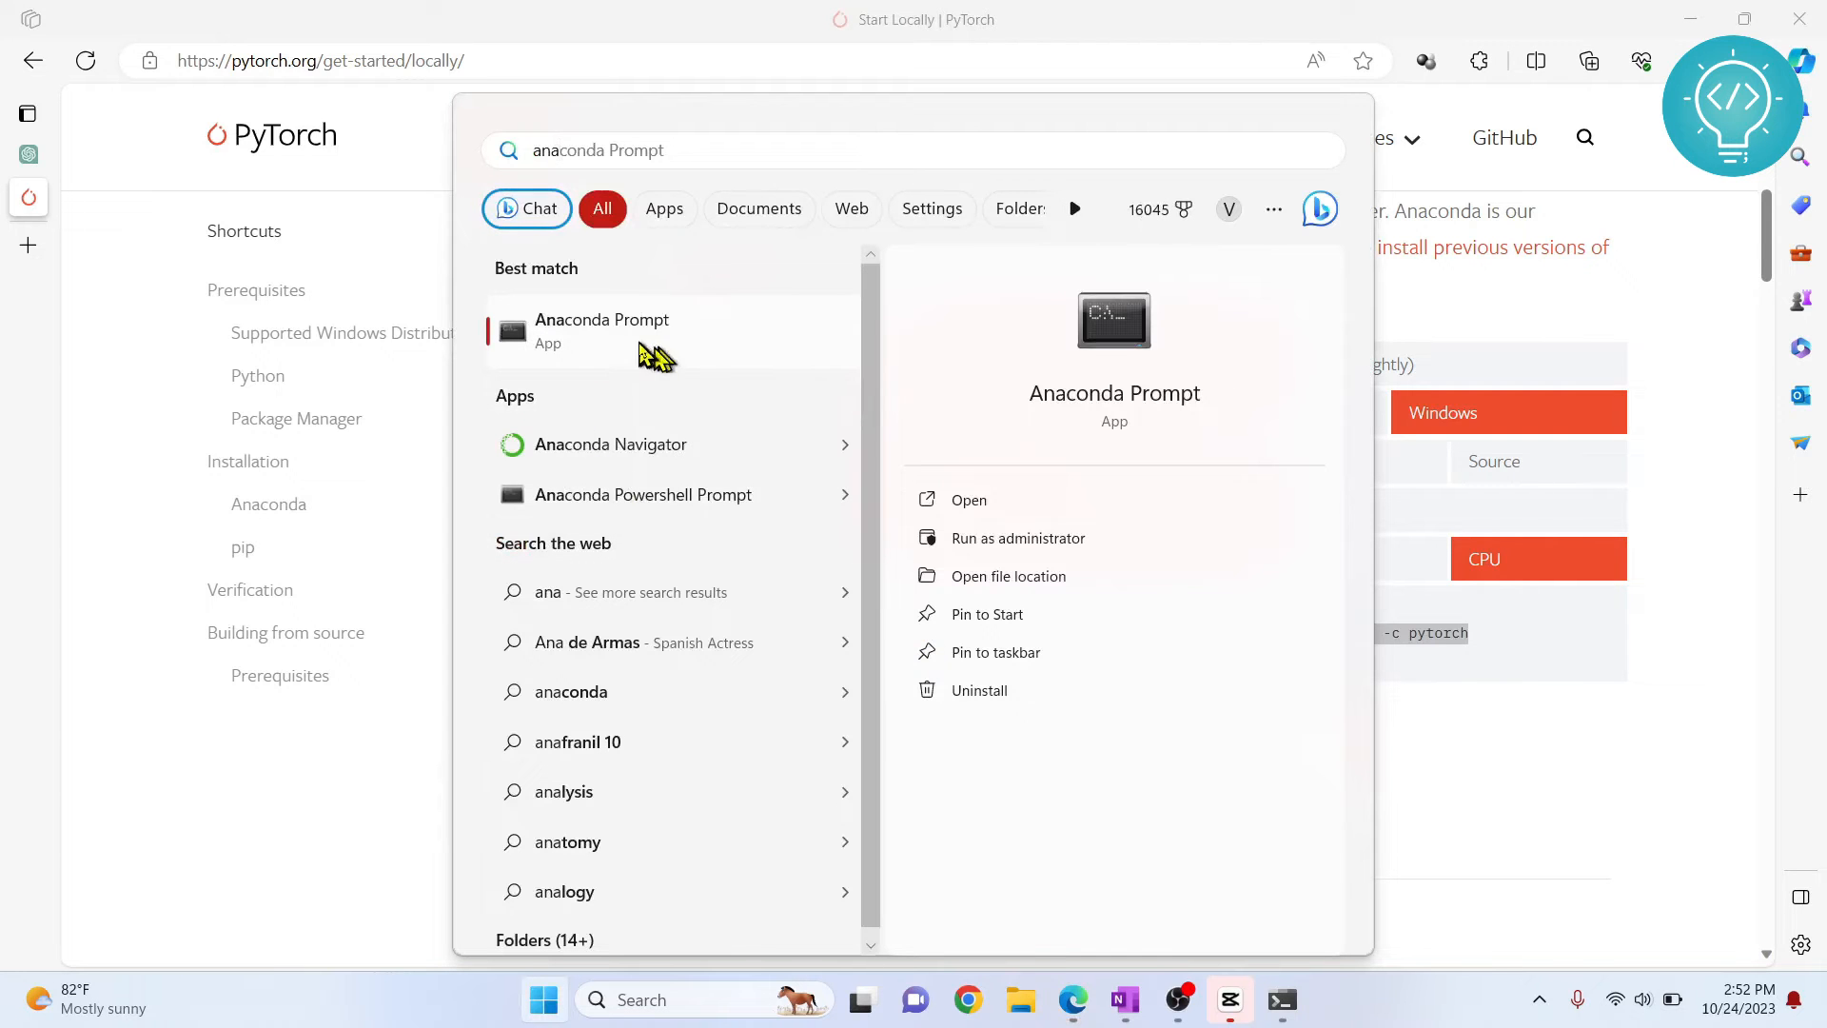
mouse_move(664, 518)
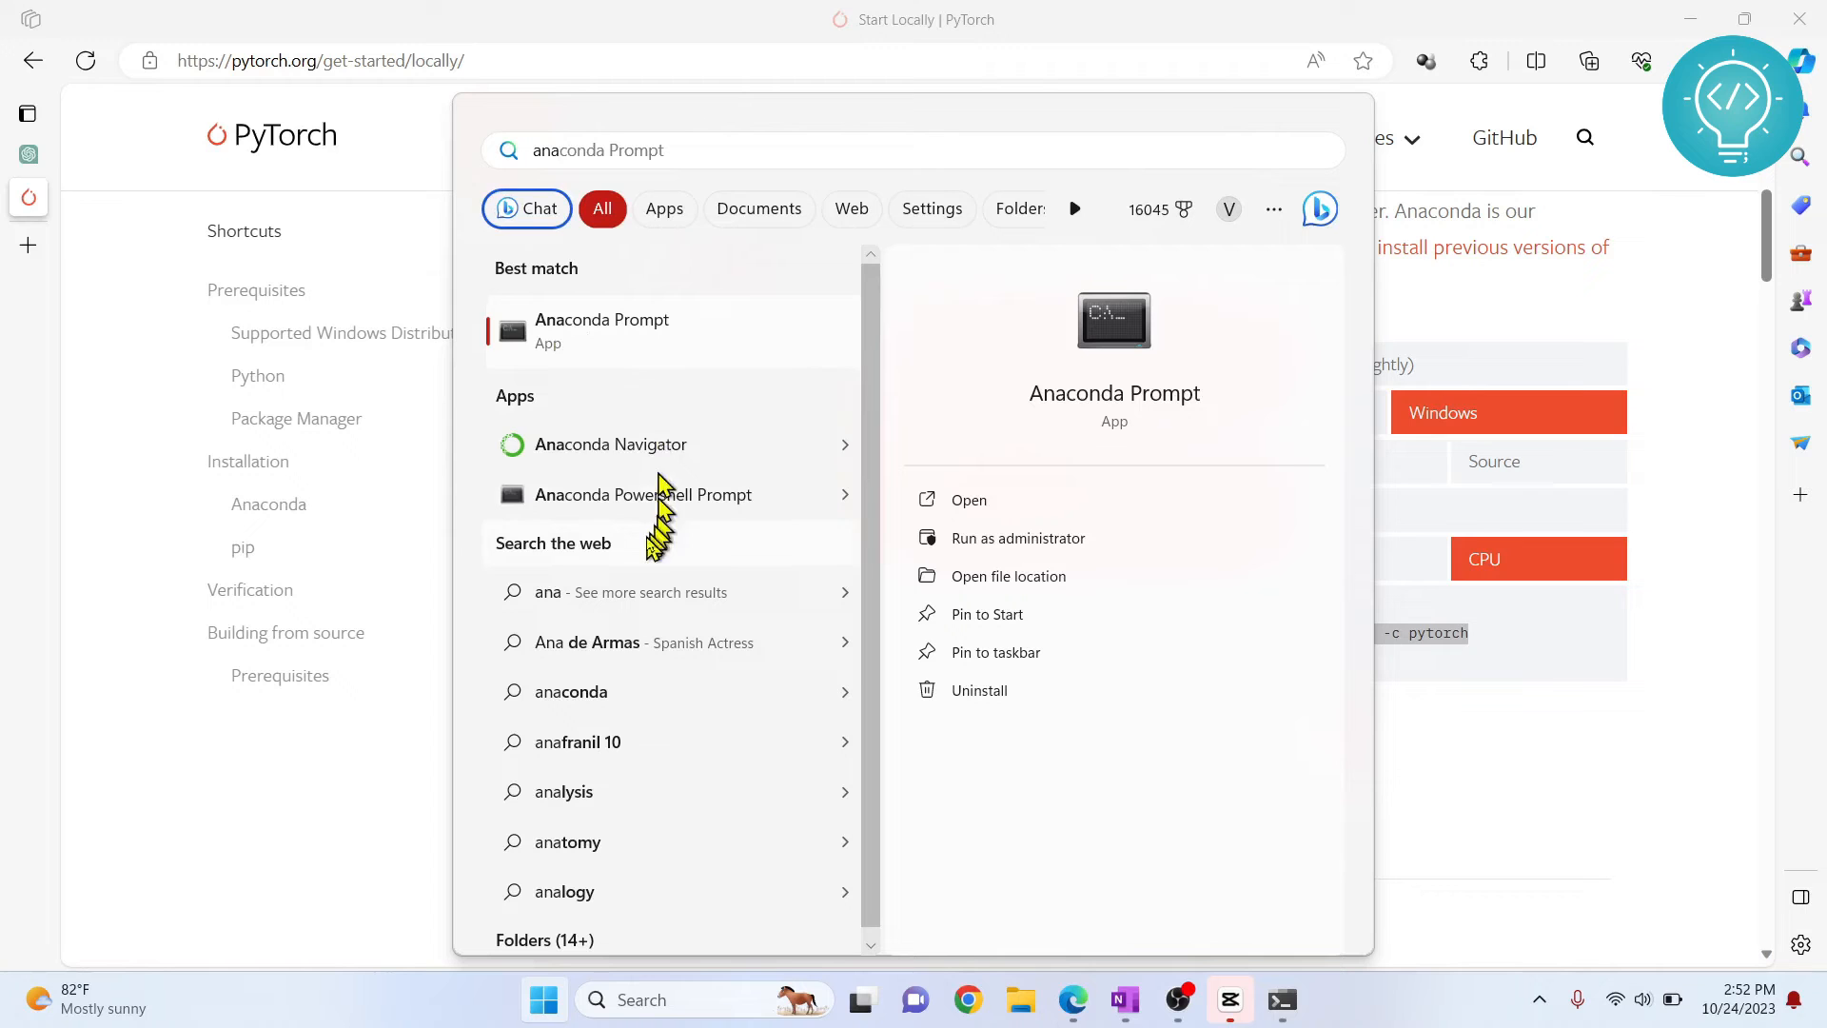
mouse_move(565, 332)
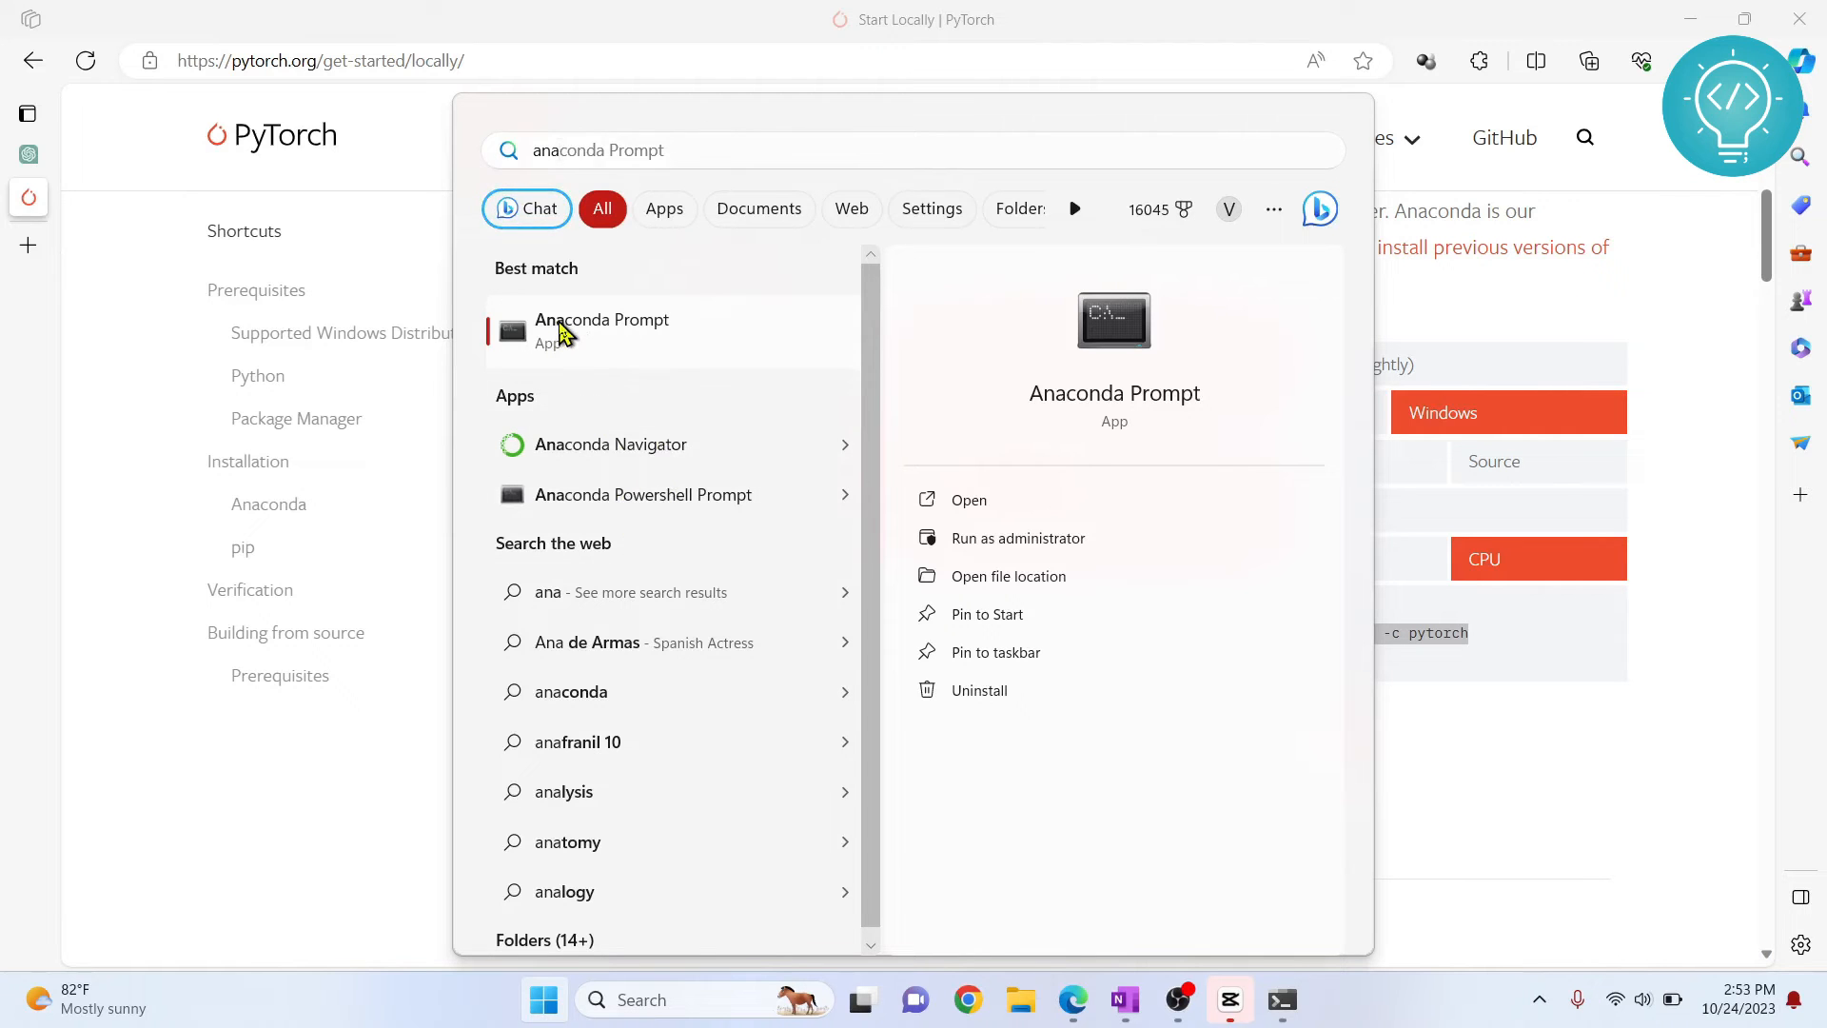
left_click(601, 331)
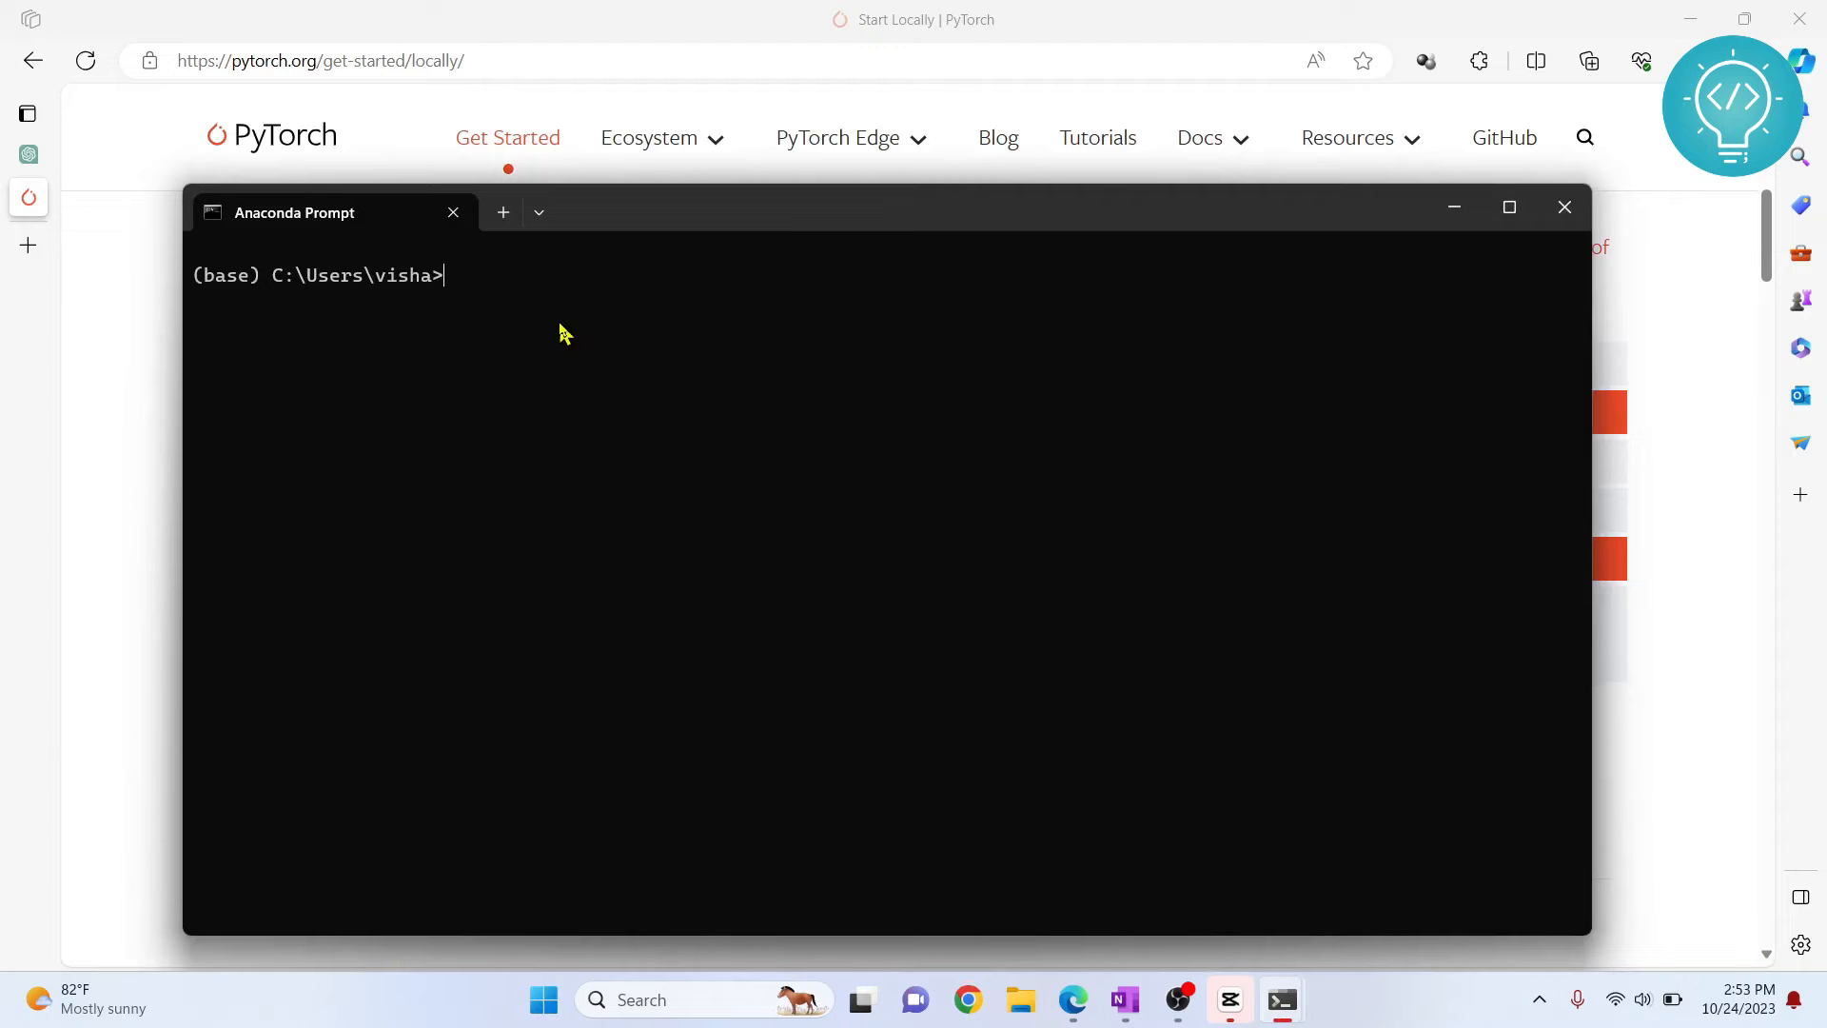
Run 'conda install pytorch torchvision torchaudio cpuonly -c pytorch' and confirm with y
type("conda install pytorch torchvision torchaudio cpuonly -c pytorch")
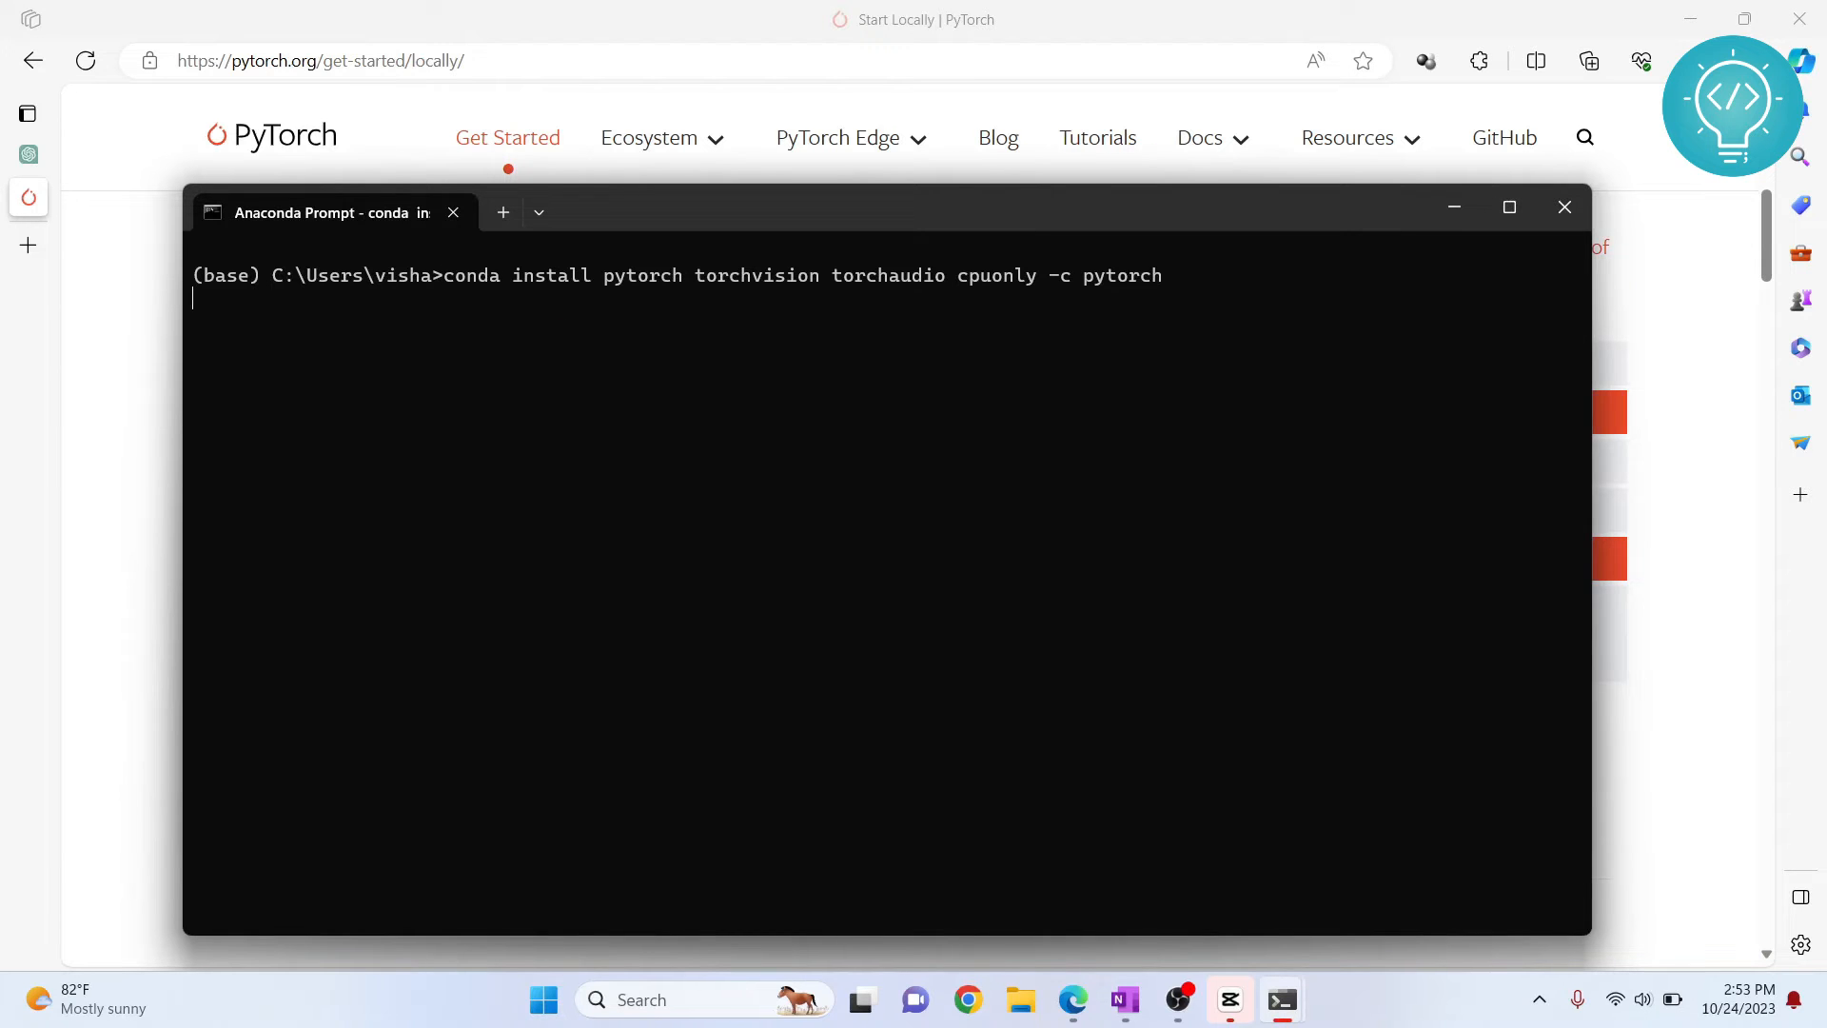
mouse_move(627, 228)
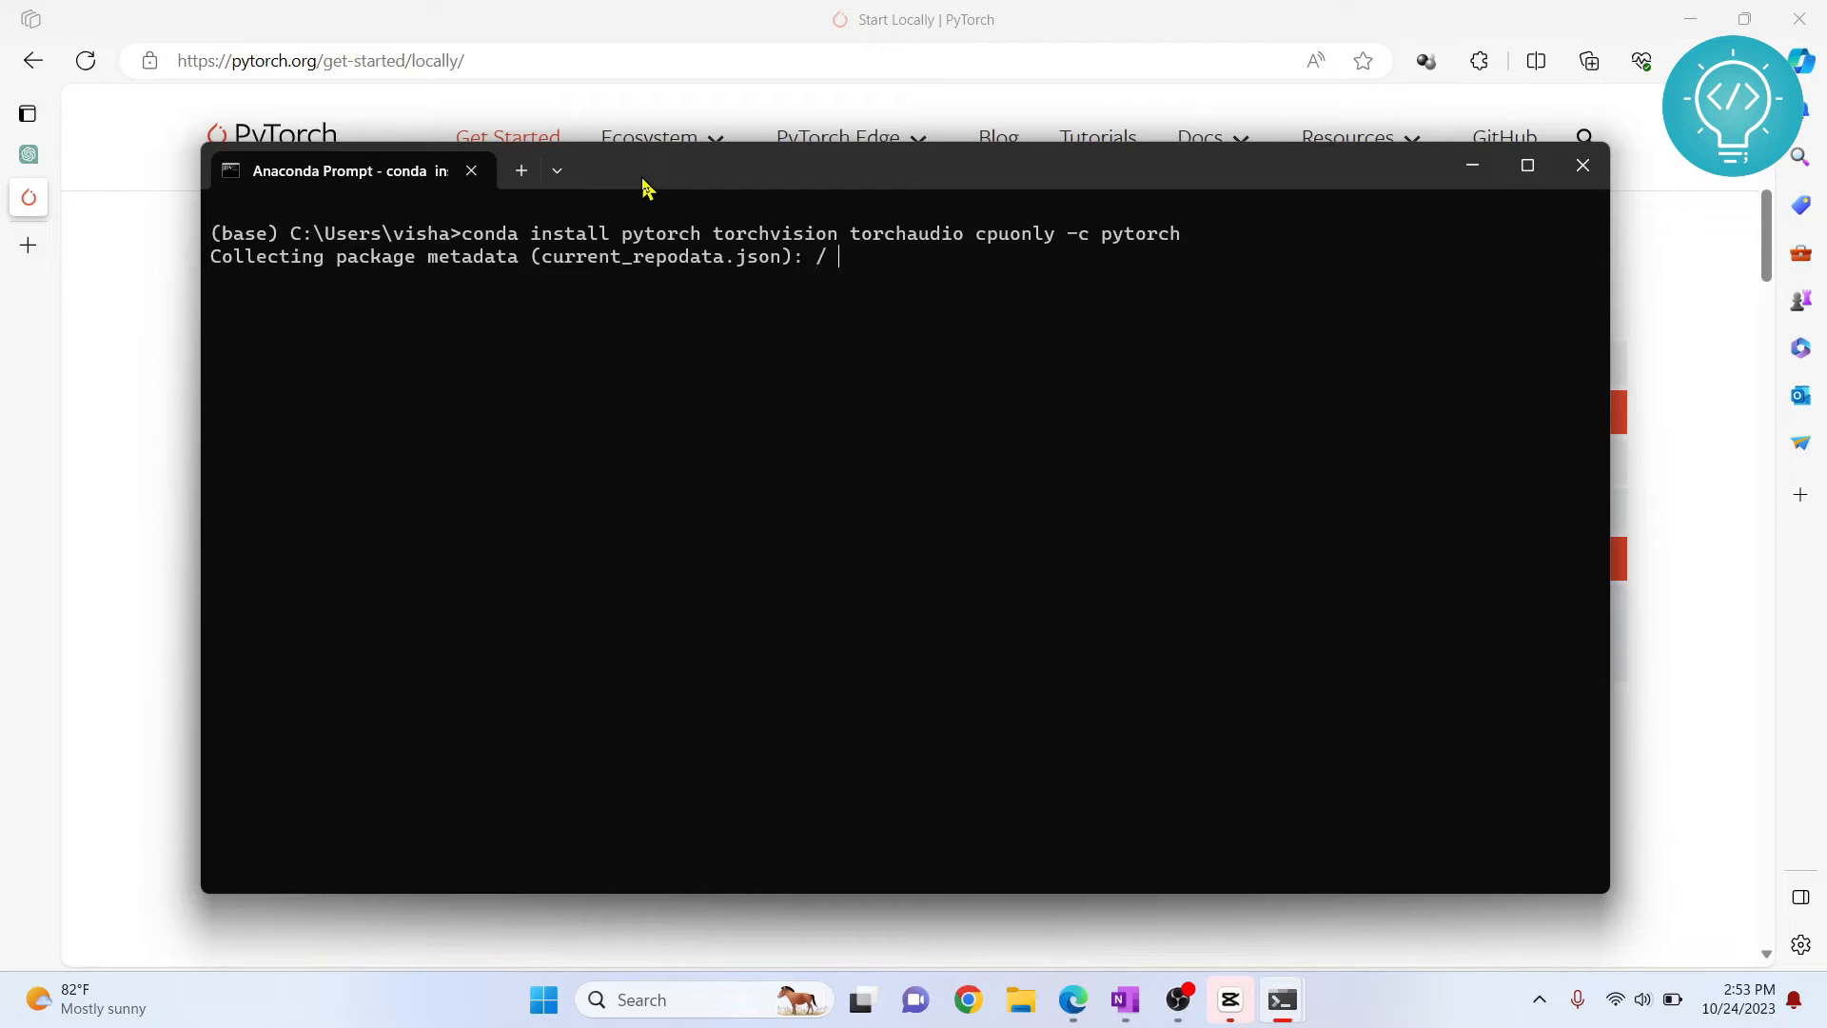
mouse_move(810, 268)
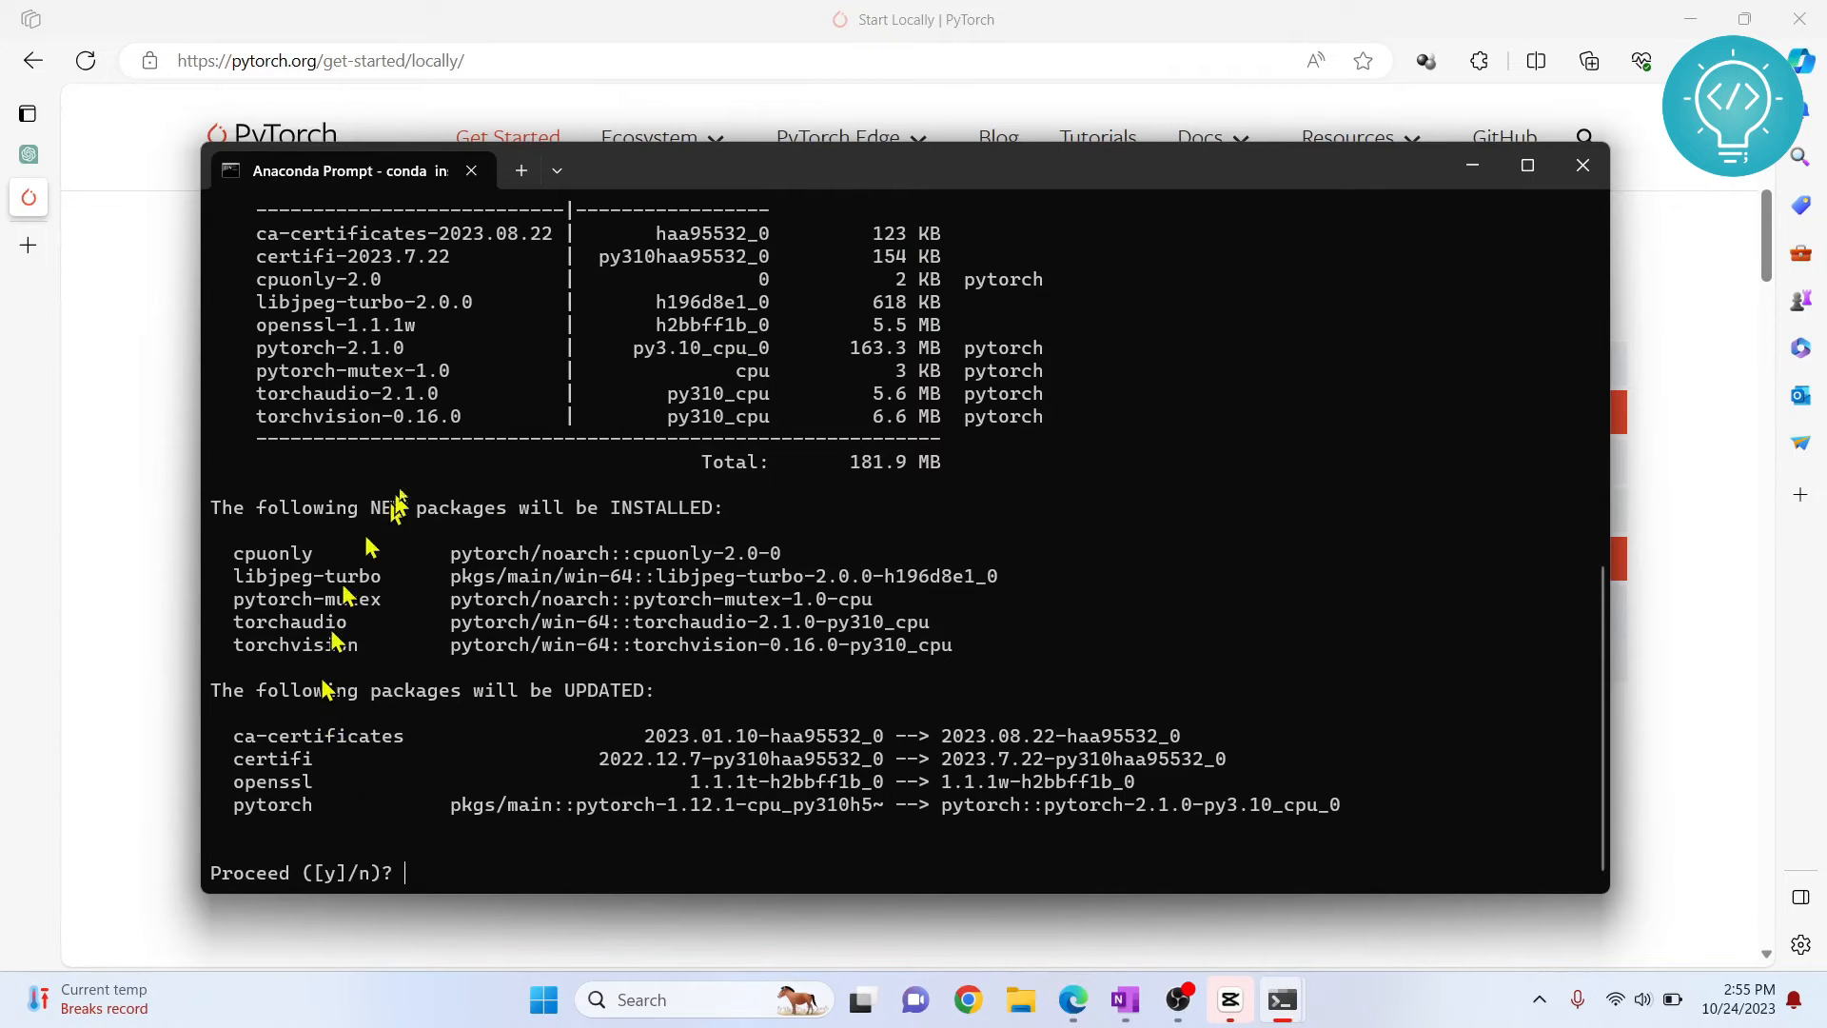
type("y")
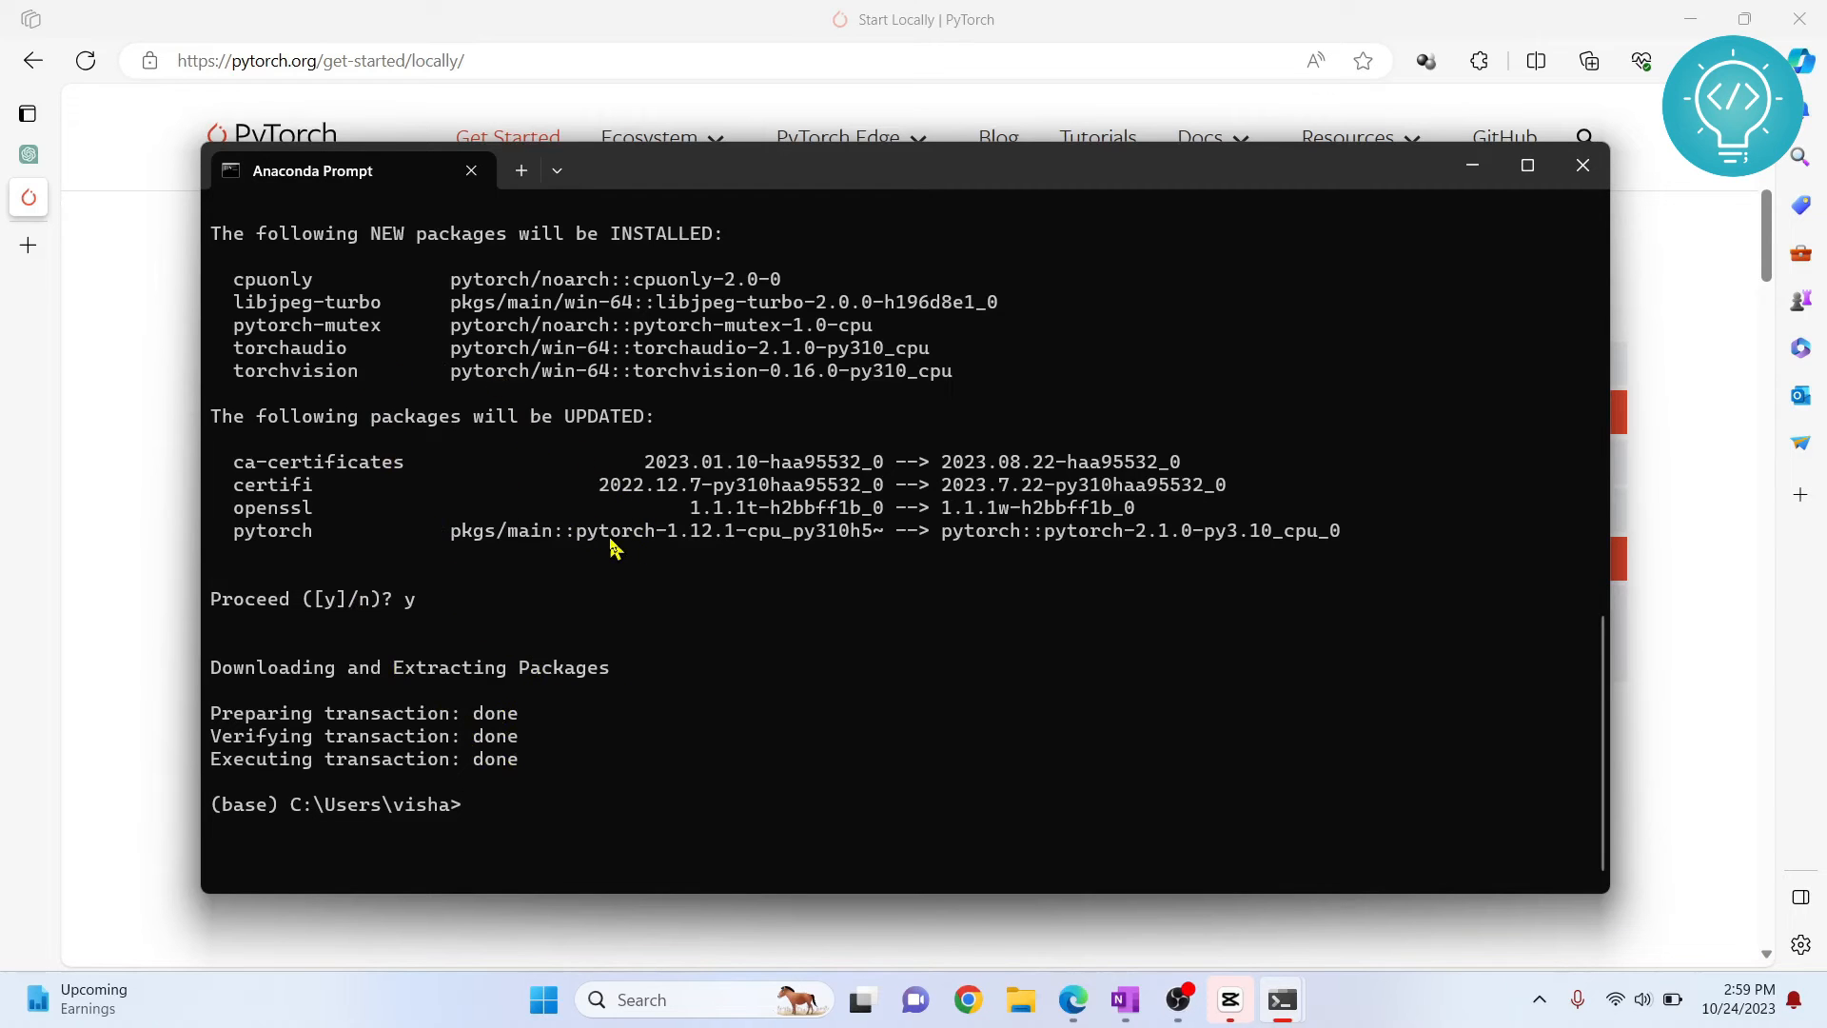
type("python")
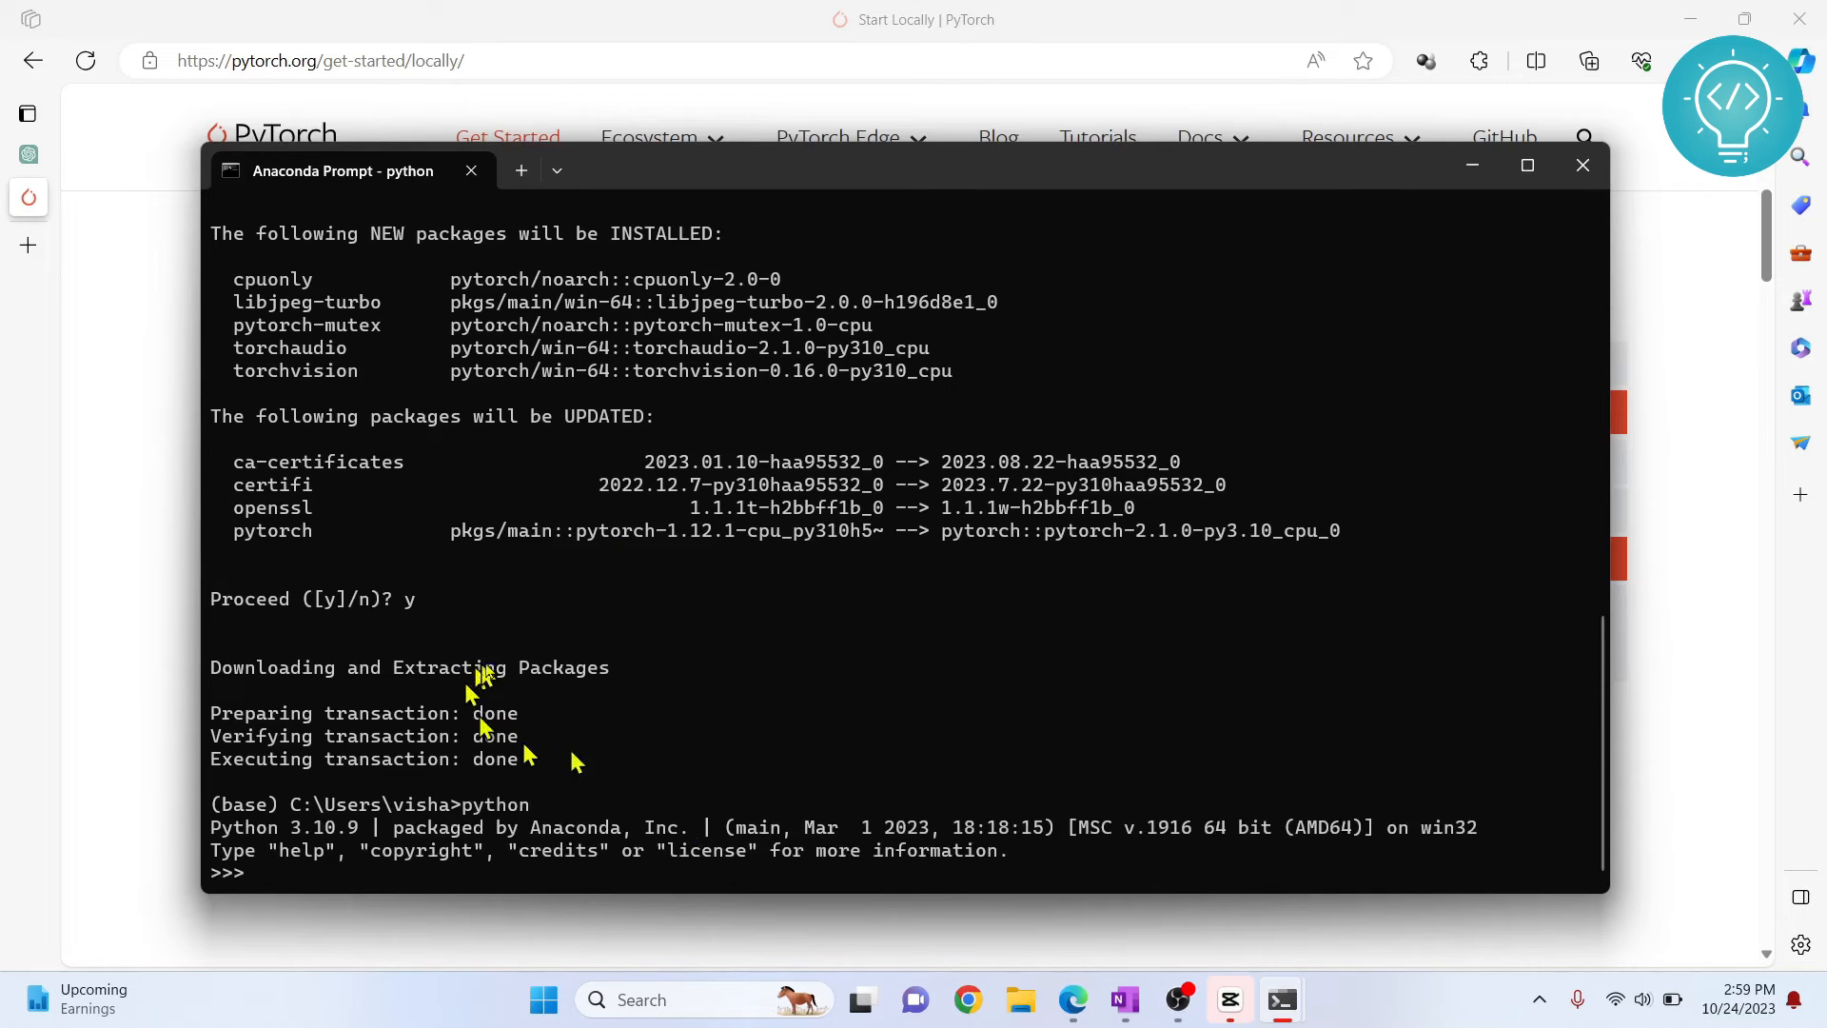
Start Python, import torch, and type print(torch.__version__)
key("Enter")
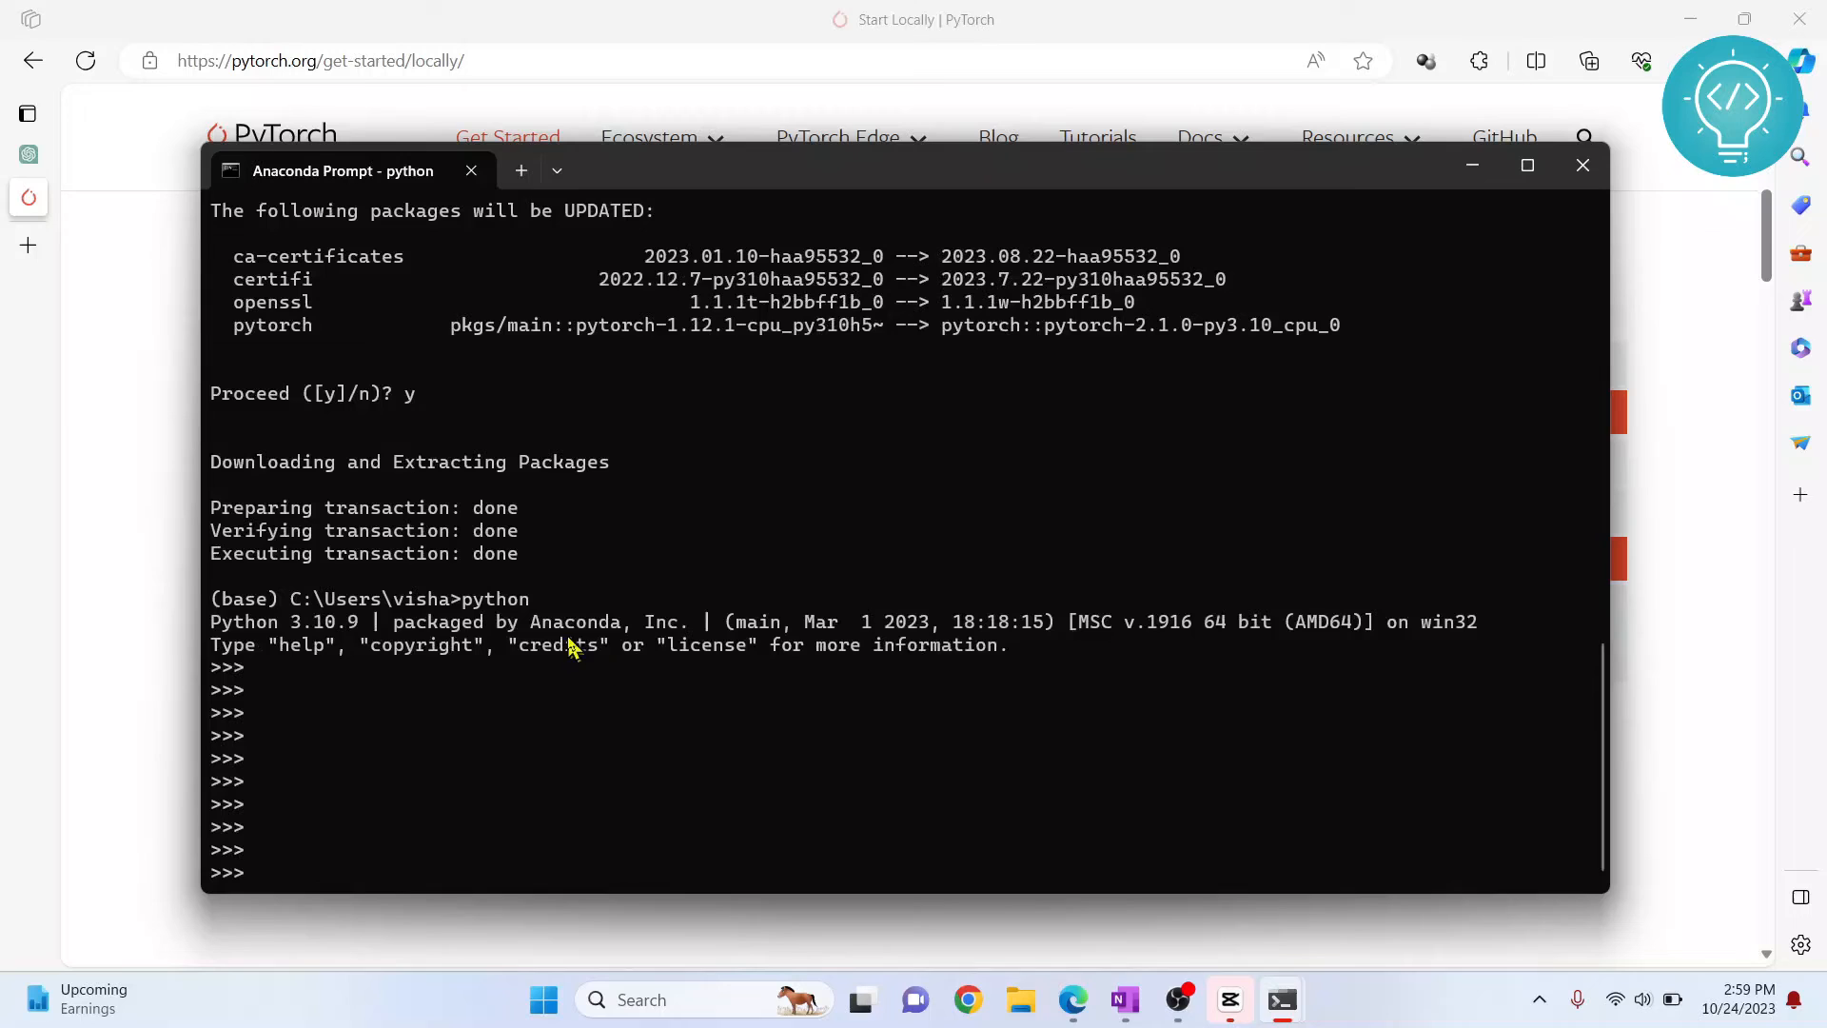
type("import")
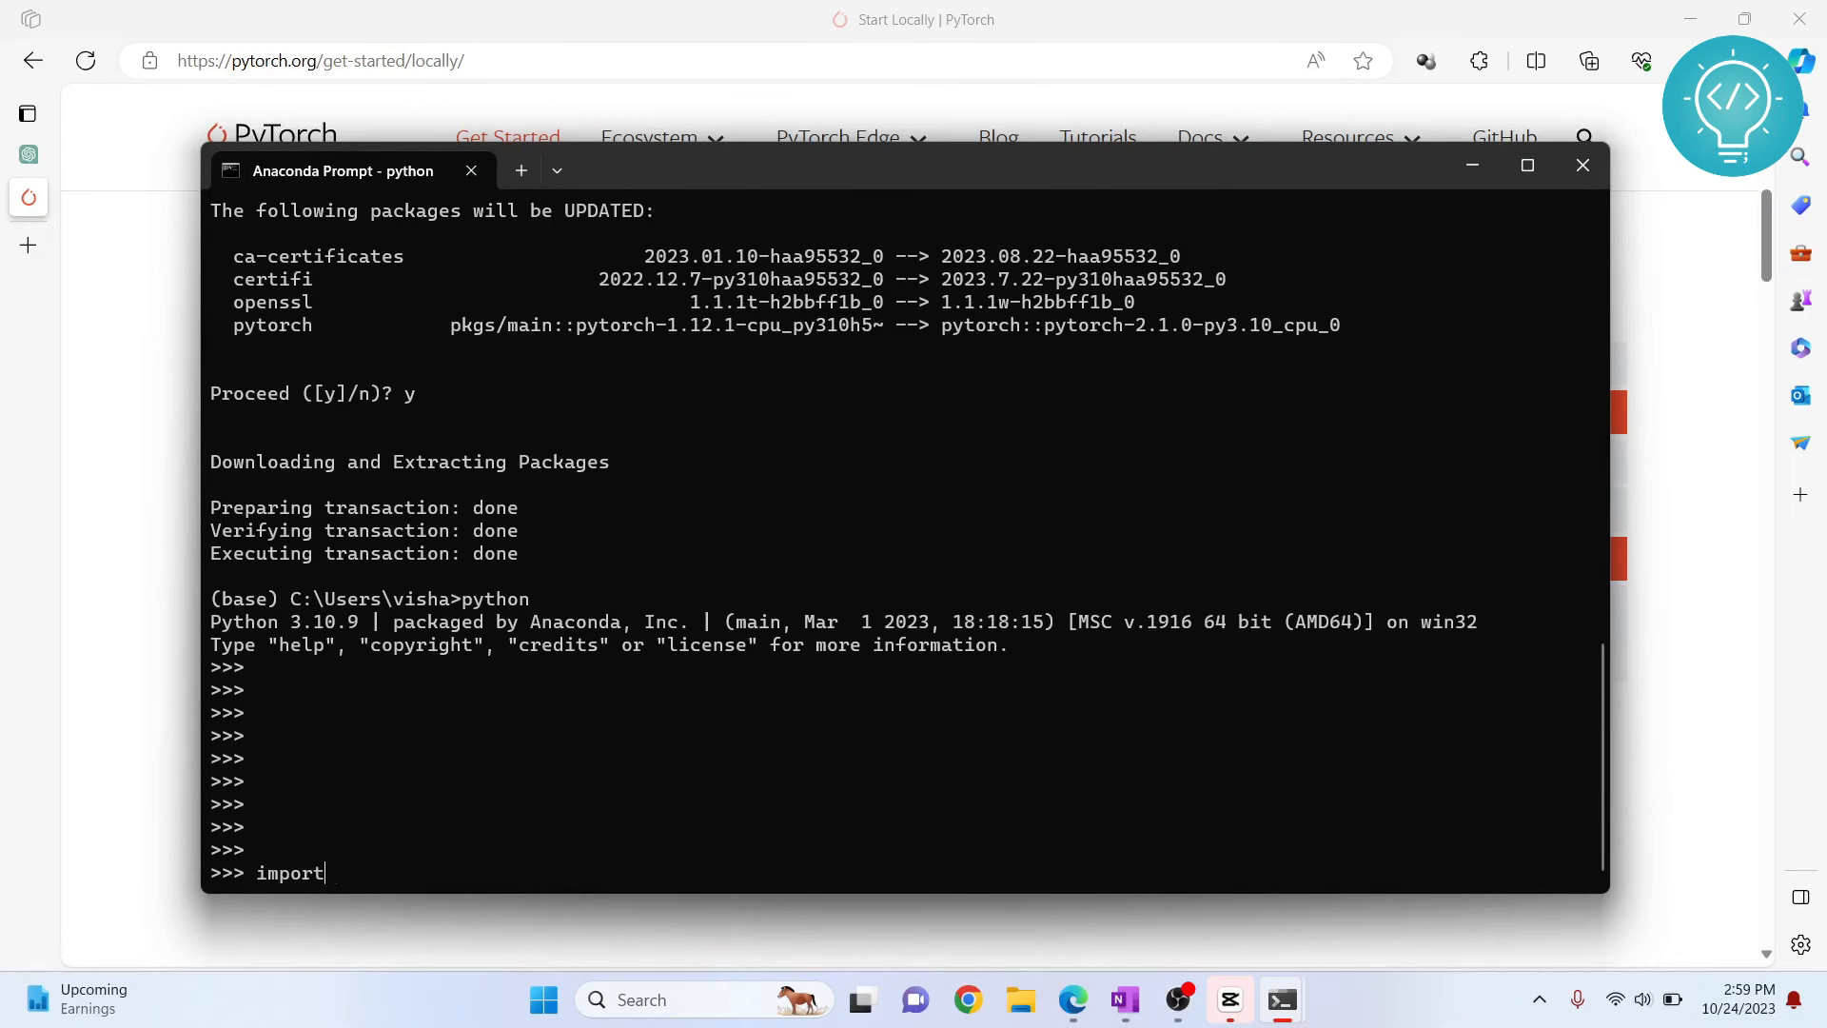
type("torch")
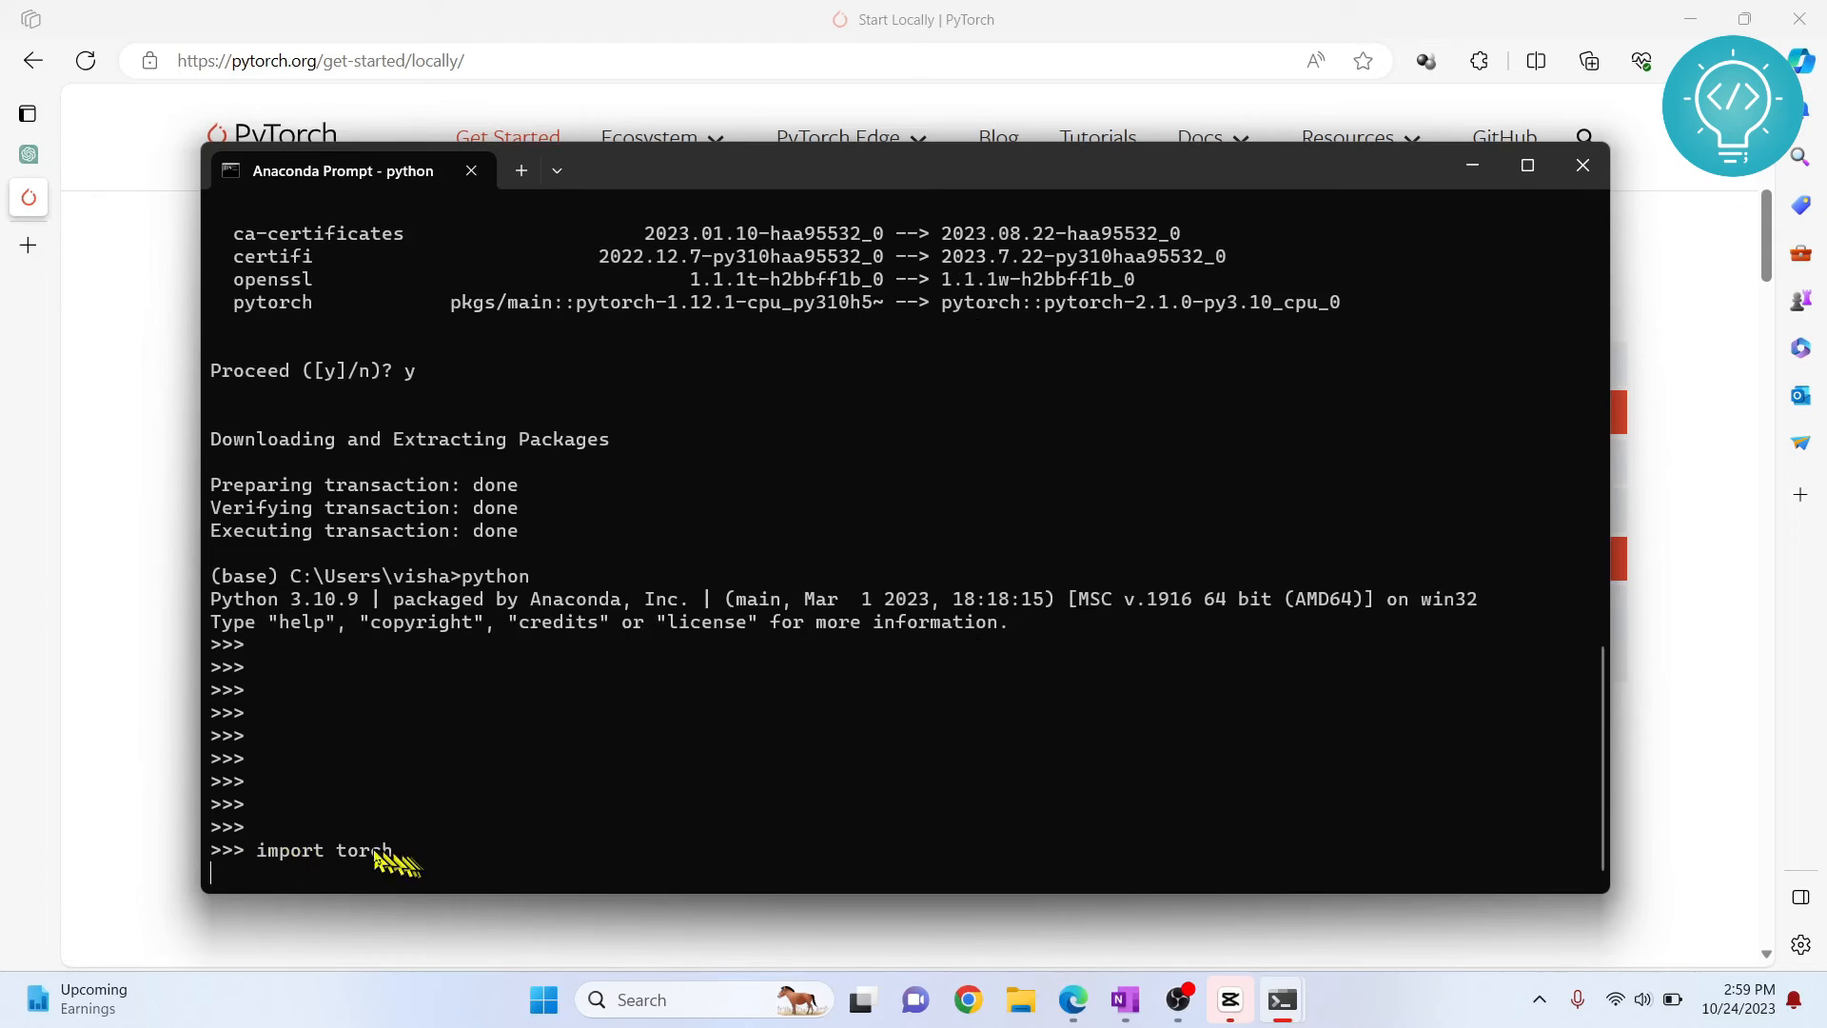
mouse_move(384, 865)
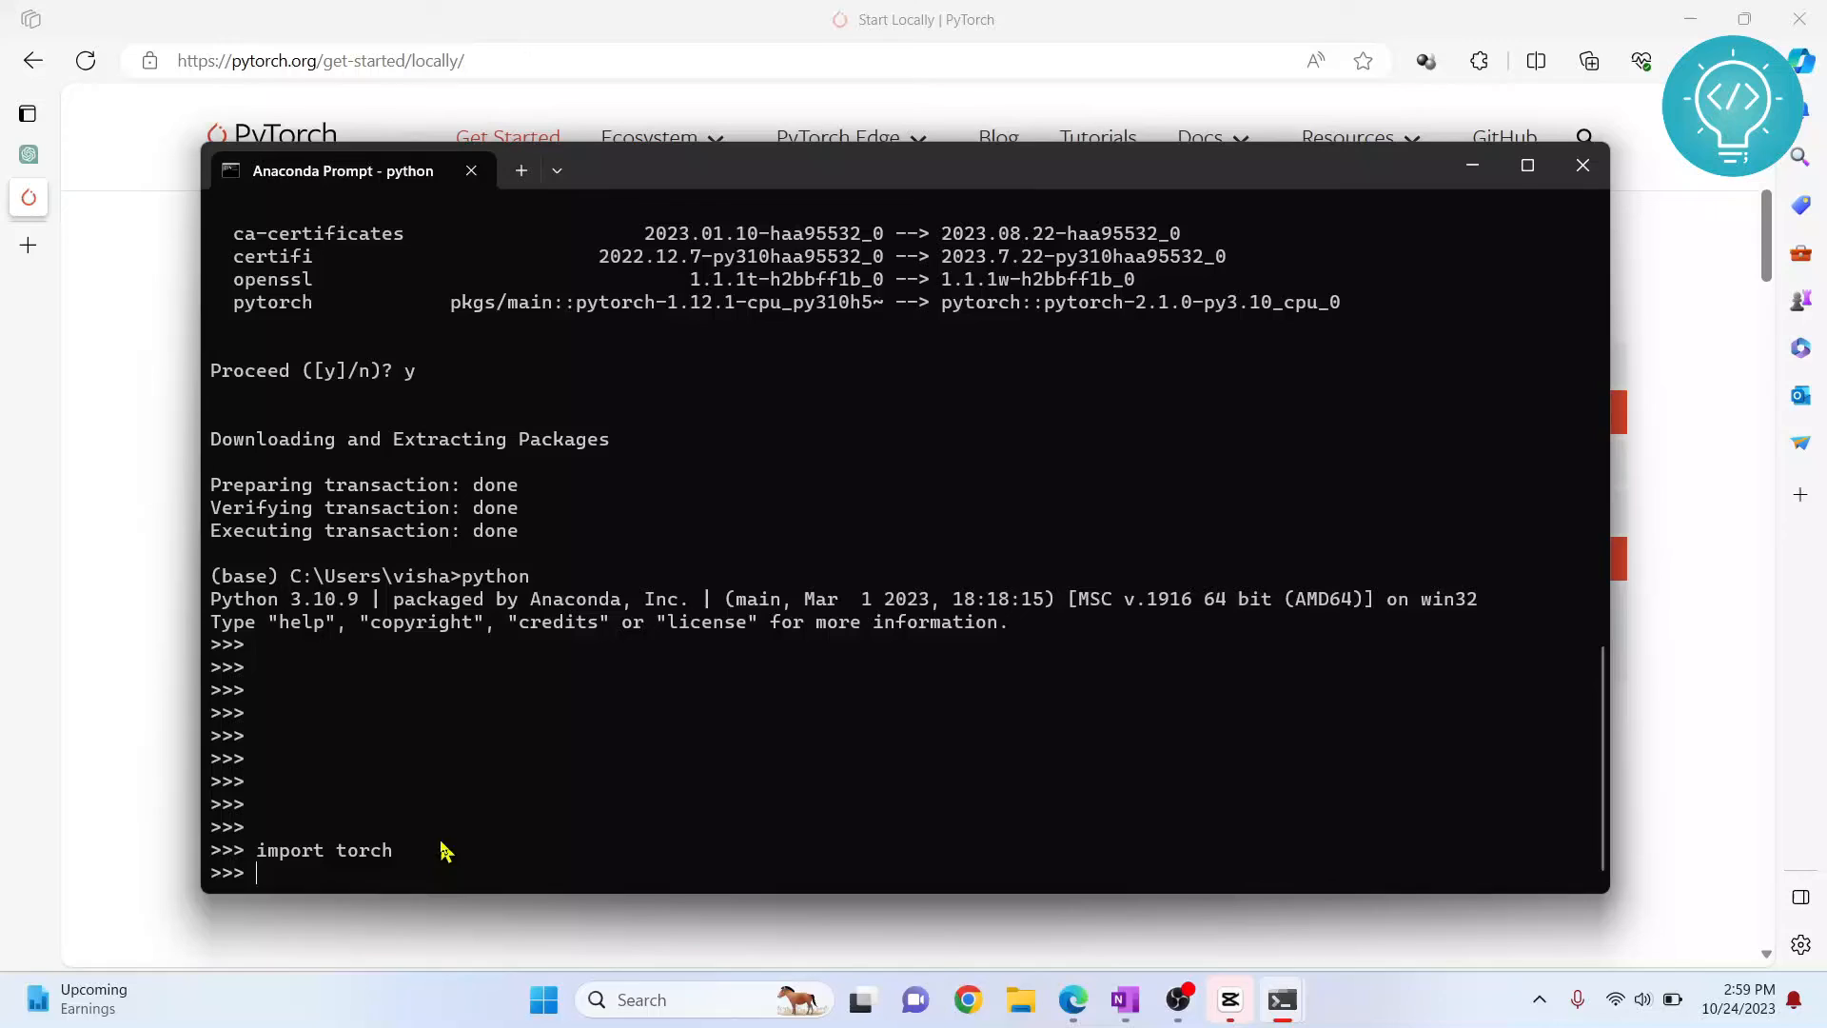
type("p")
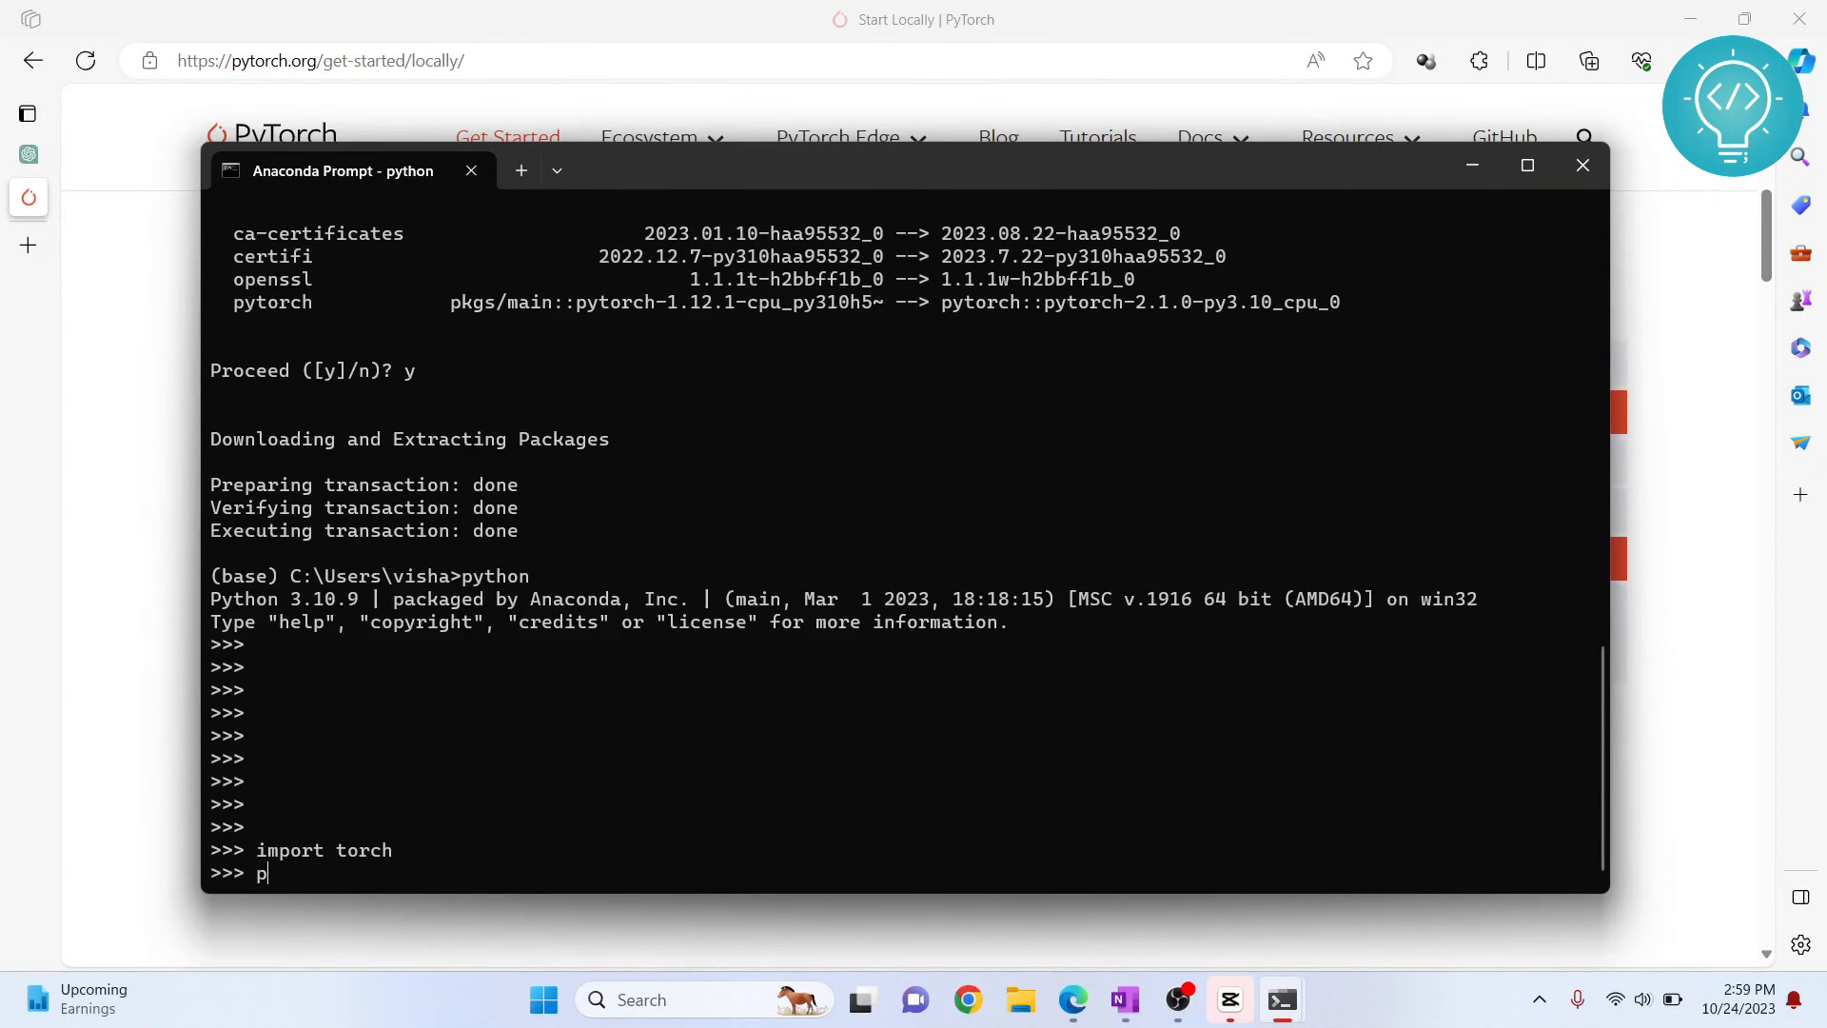
type("rint()")
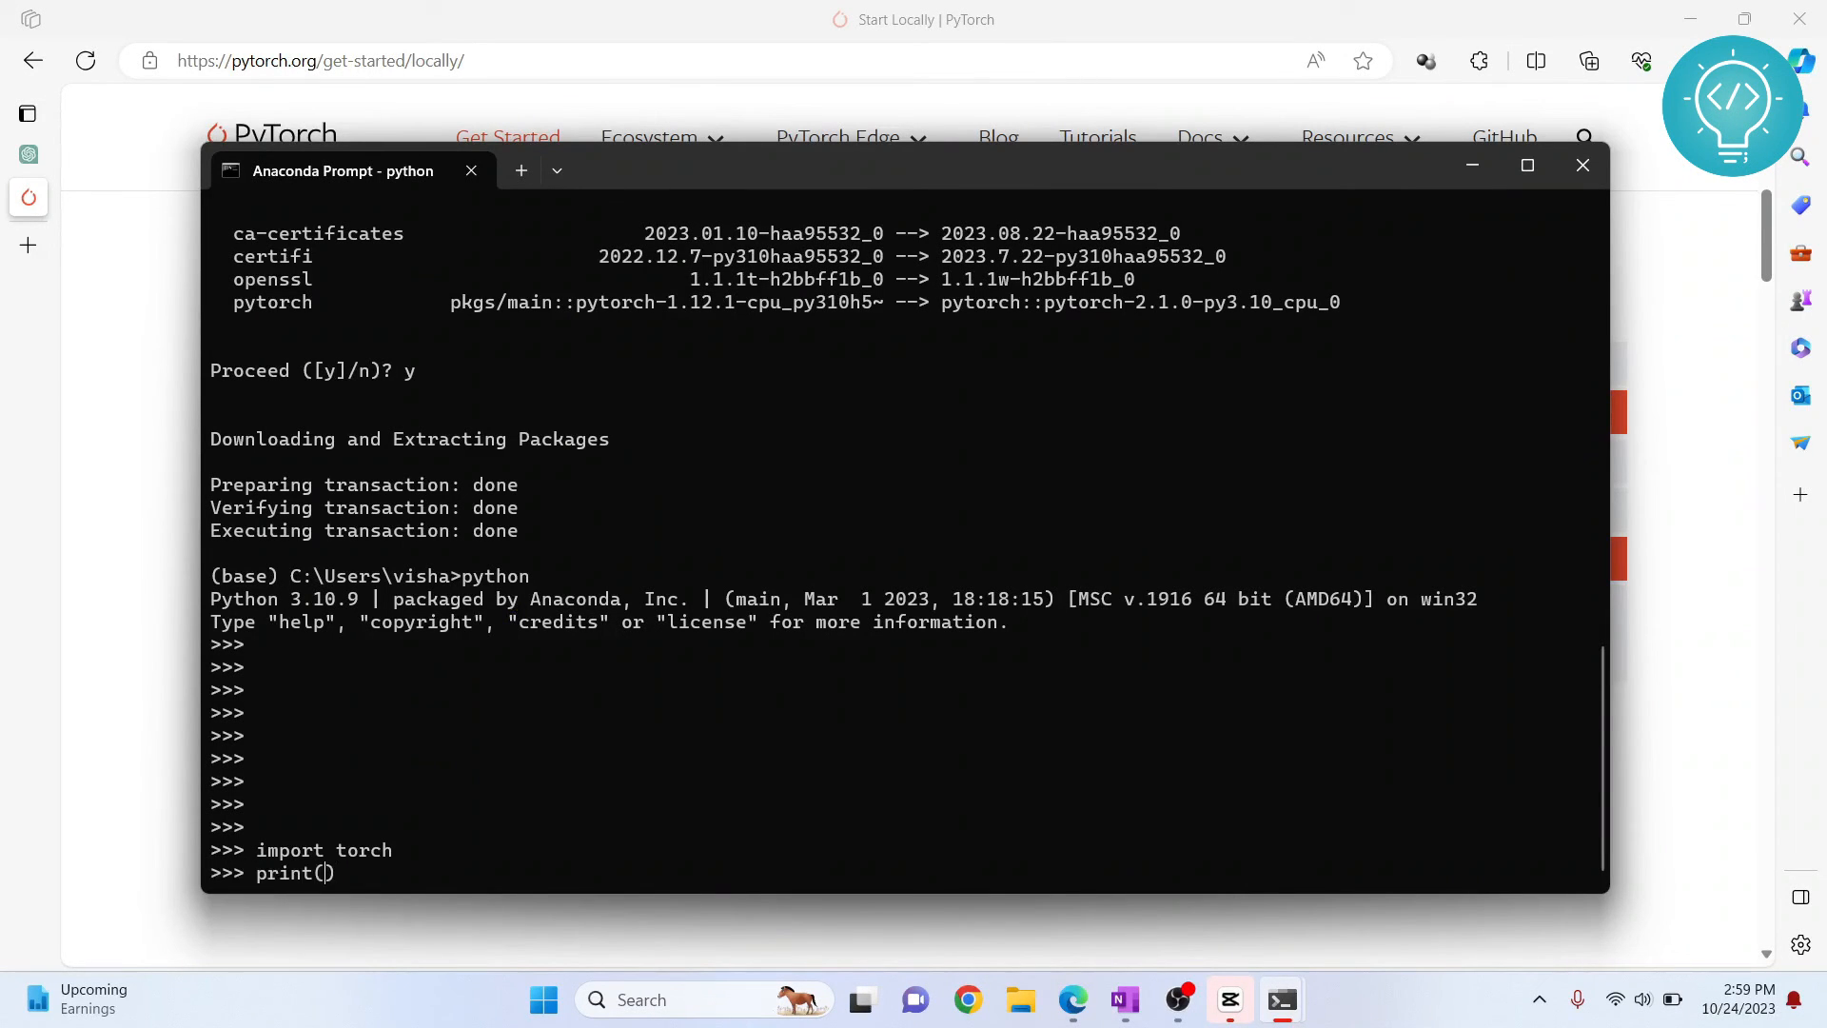
type("torch.__version_")
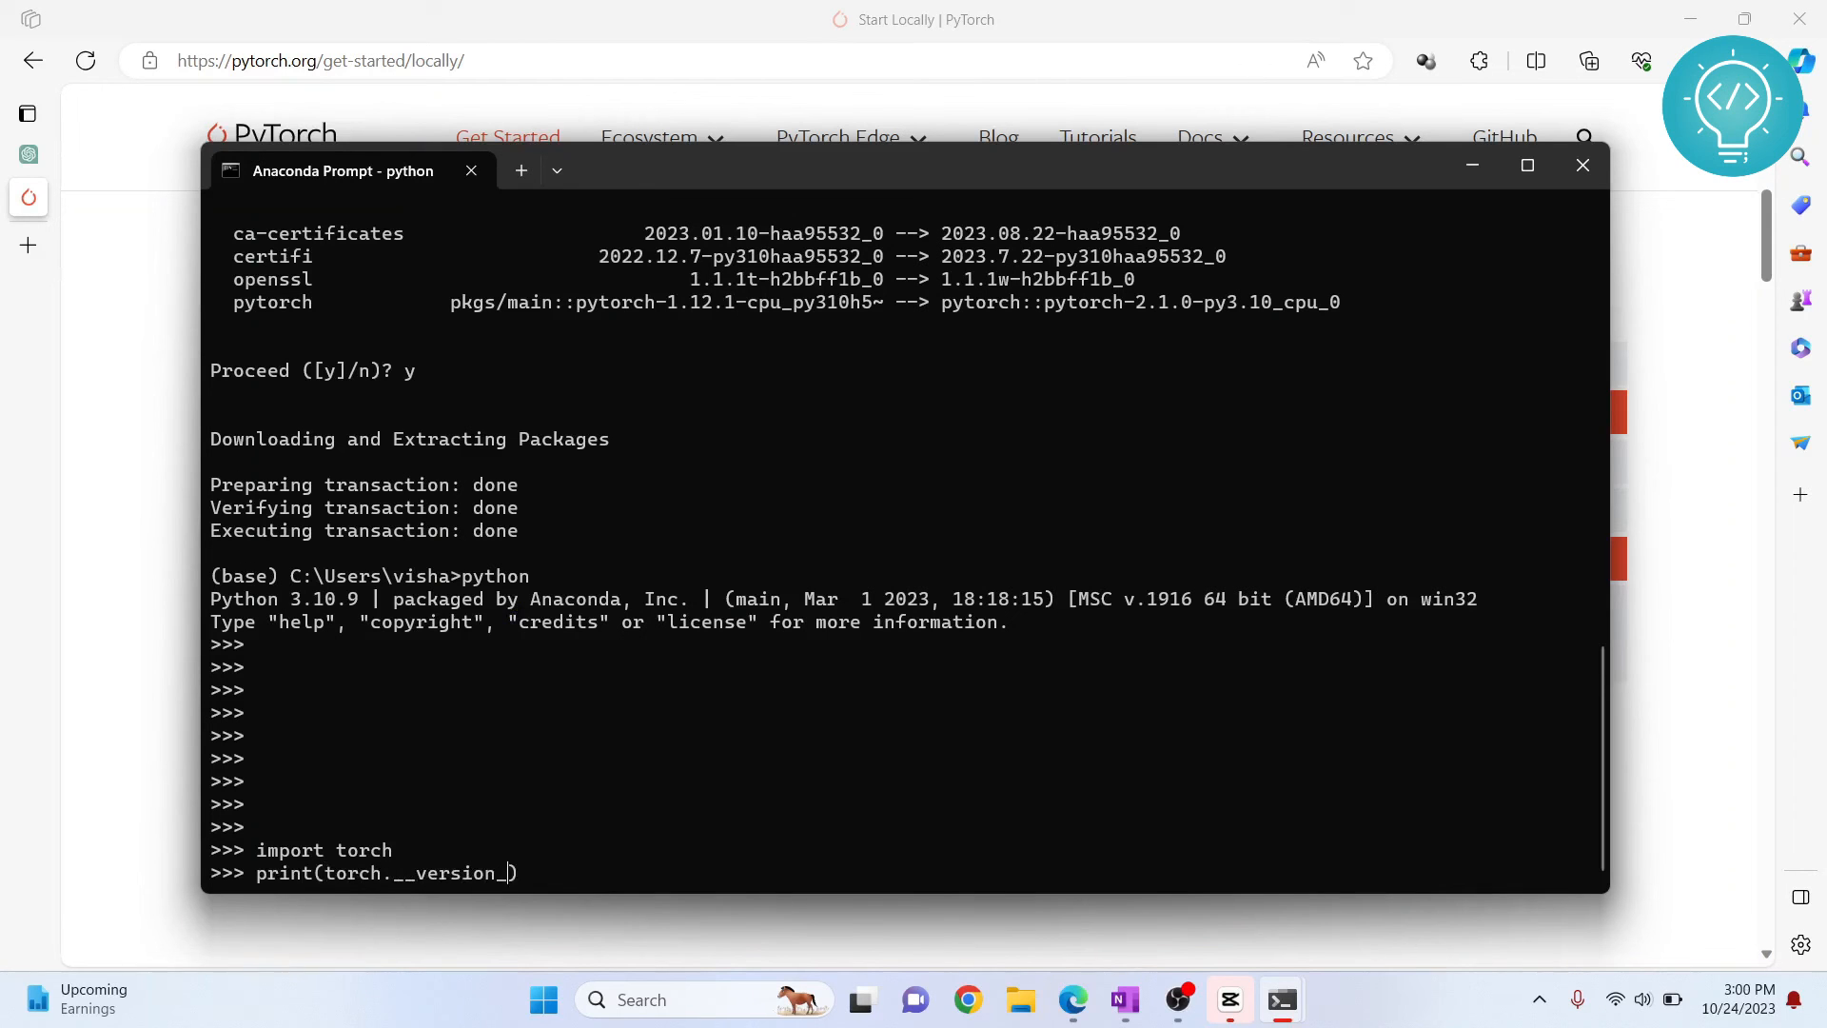
Execute print(torch.__version__), which outputs 2.1.0
key("enter")
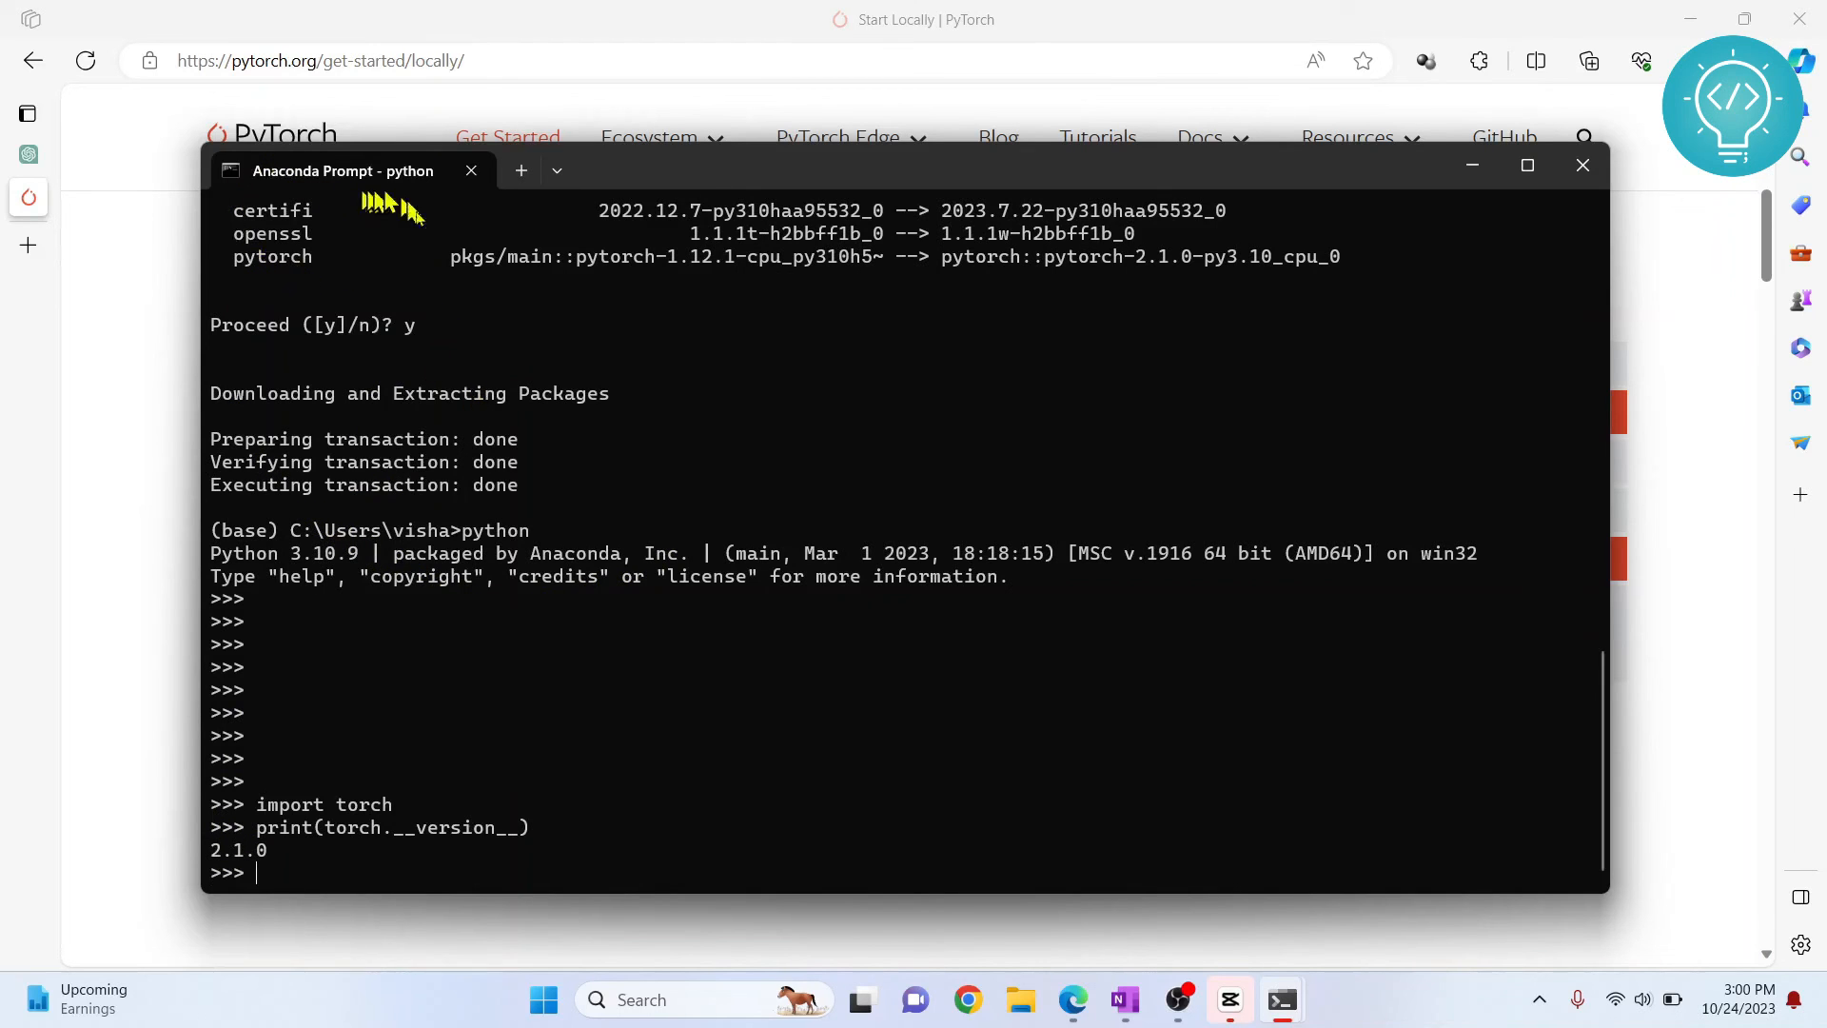
mouse_move(454, 598)
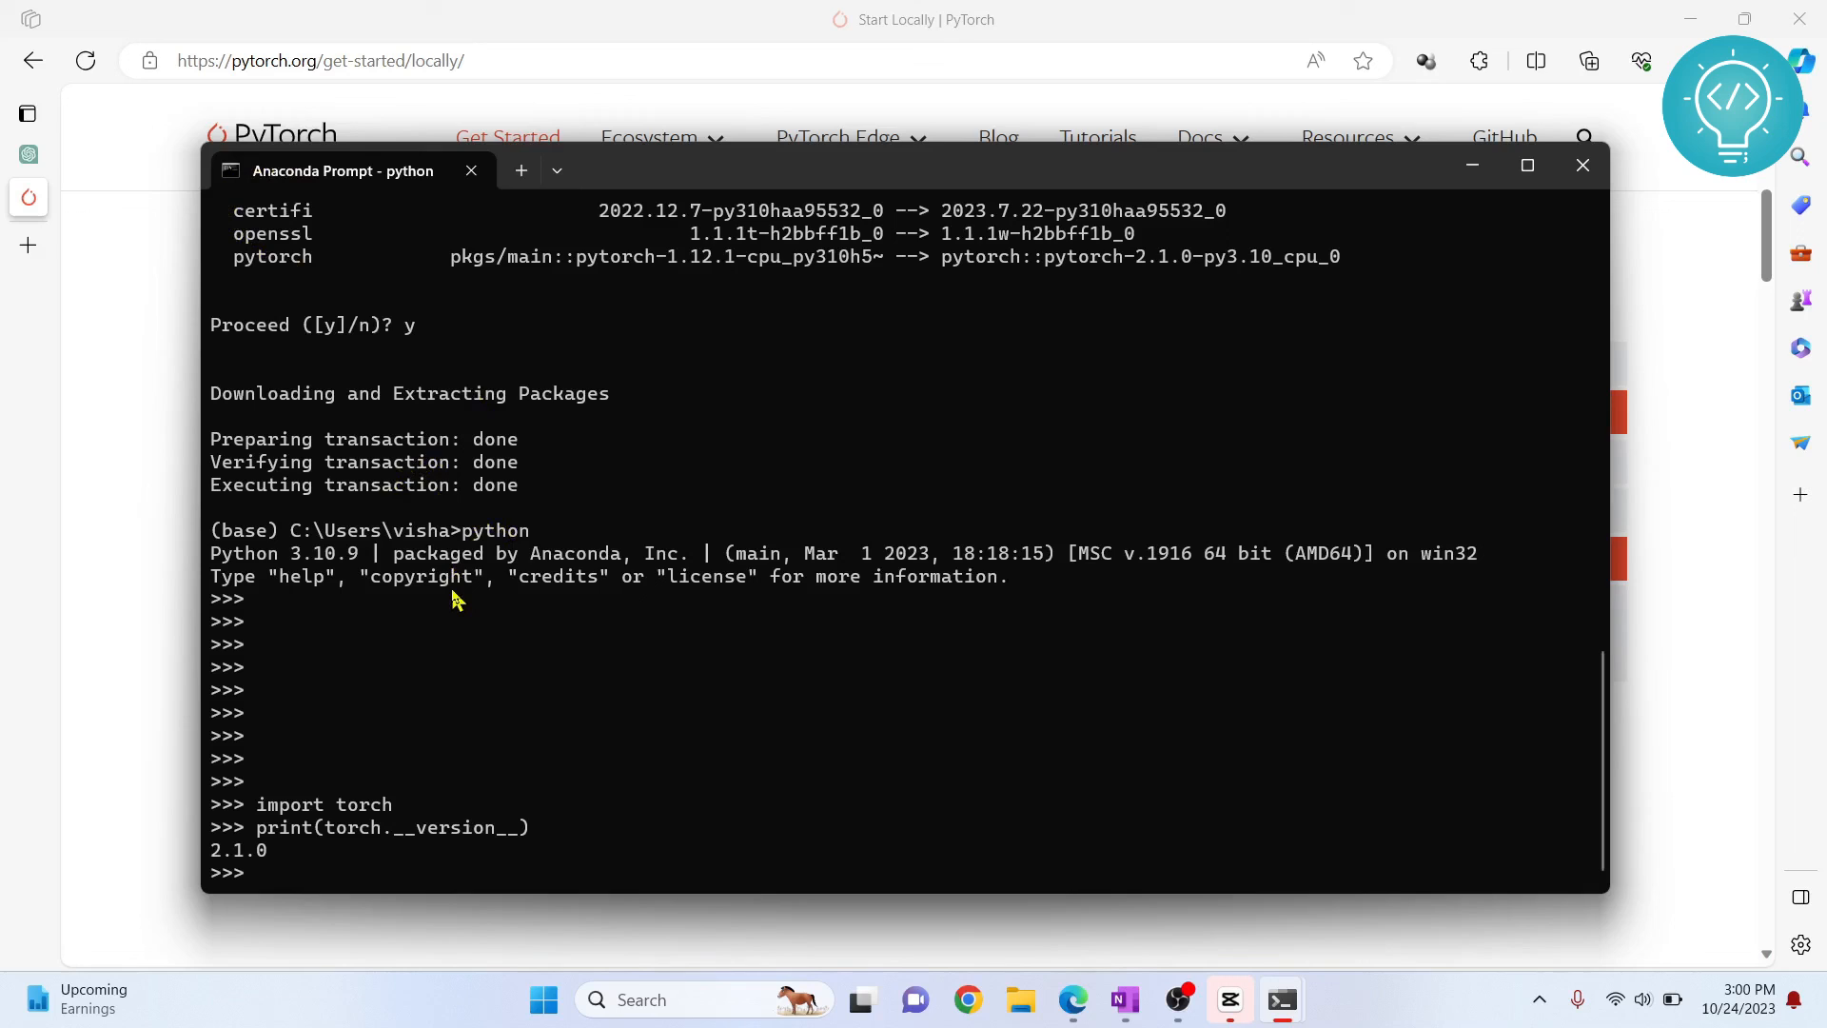